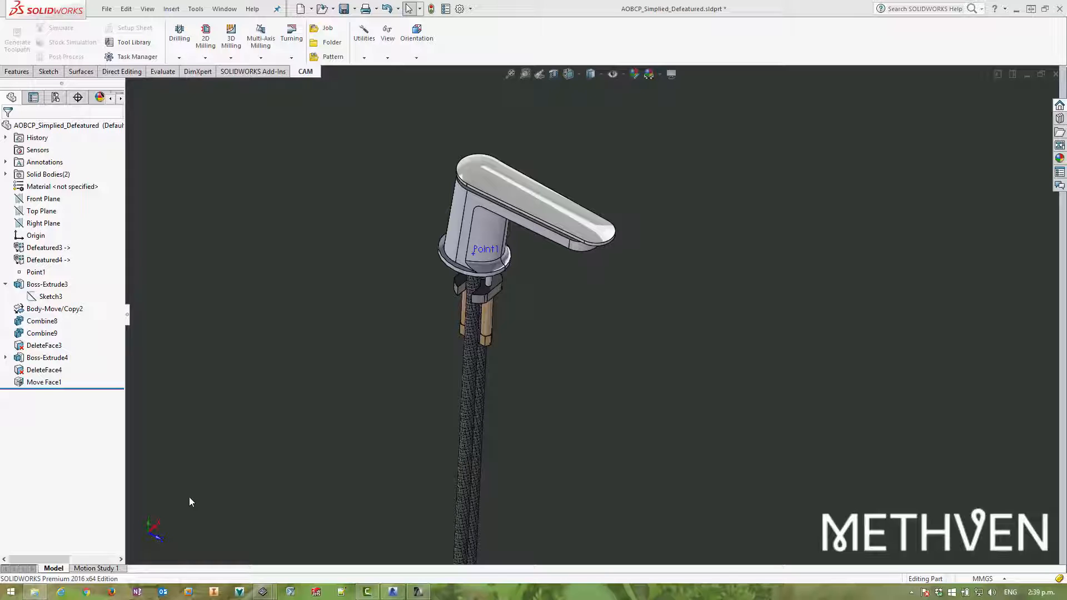
Browse the Save As export formats for the faucet part, then cancel without saving.
{"action": "left_click", "coordinate": [196, 7]}
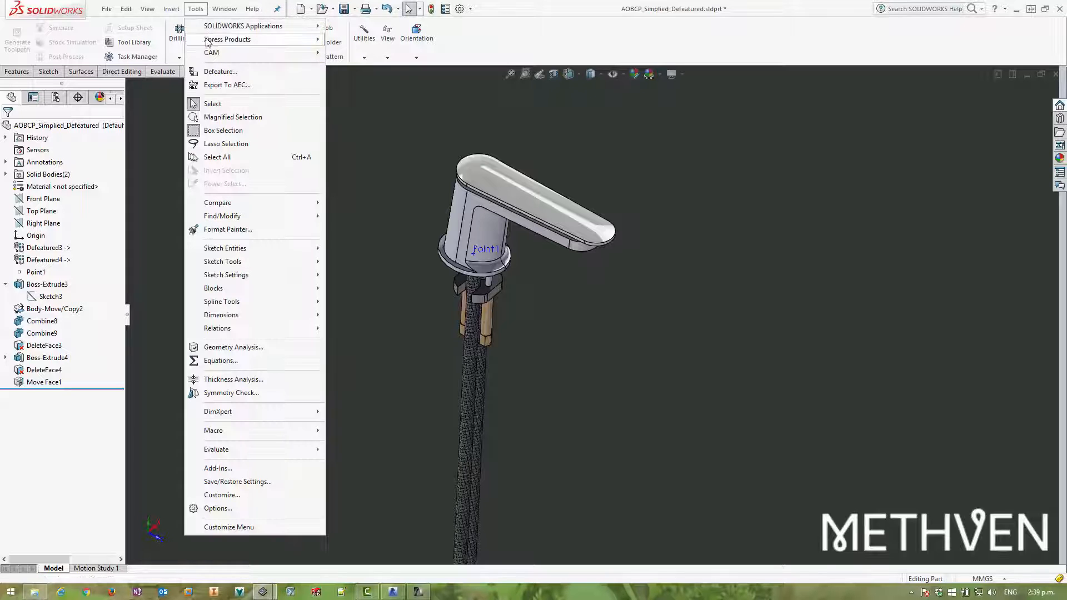
{"action": "mouse_move", "coordinate": [227, 84]}
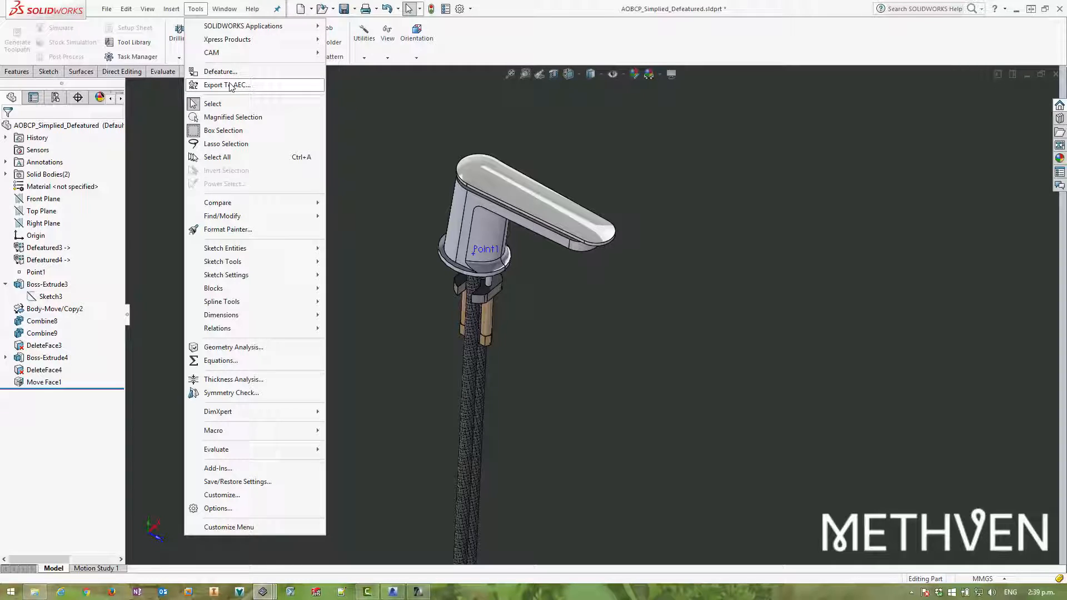
{"action": "left_click", "coordinate": [107, 7]}
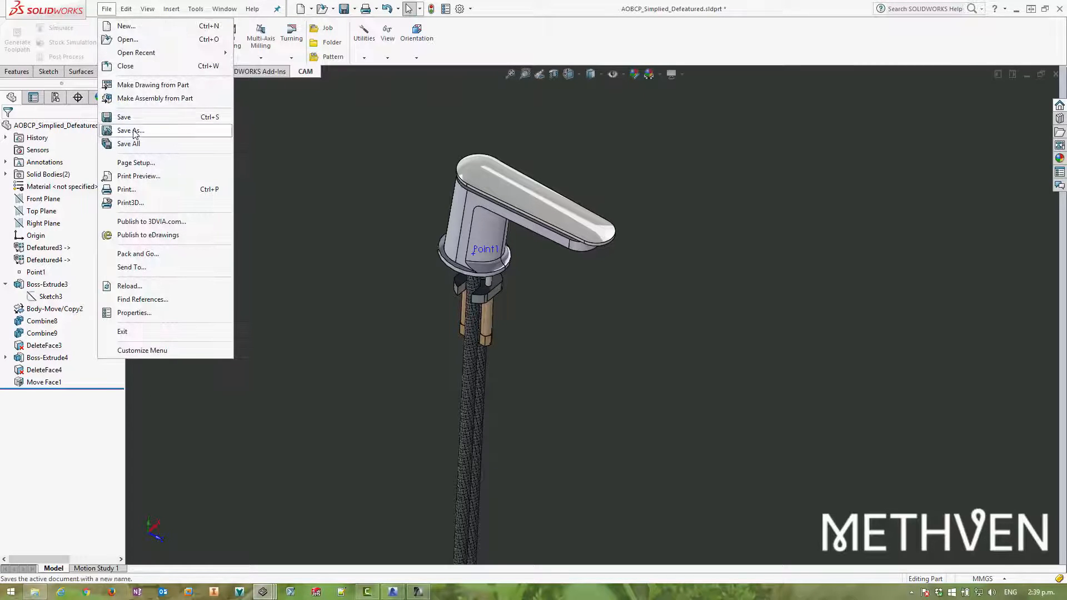
{"action": "left_click", "coordinate": [130, 130]}
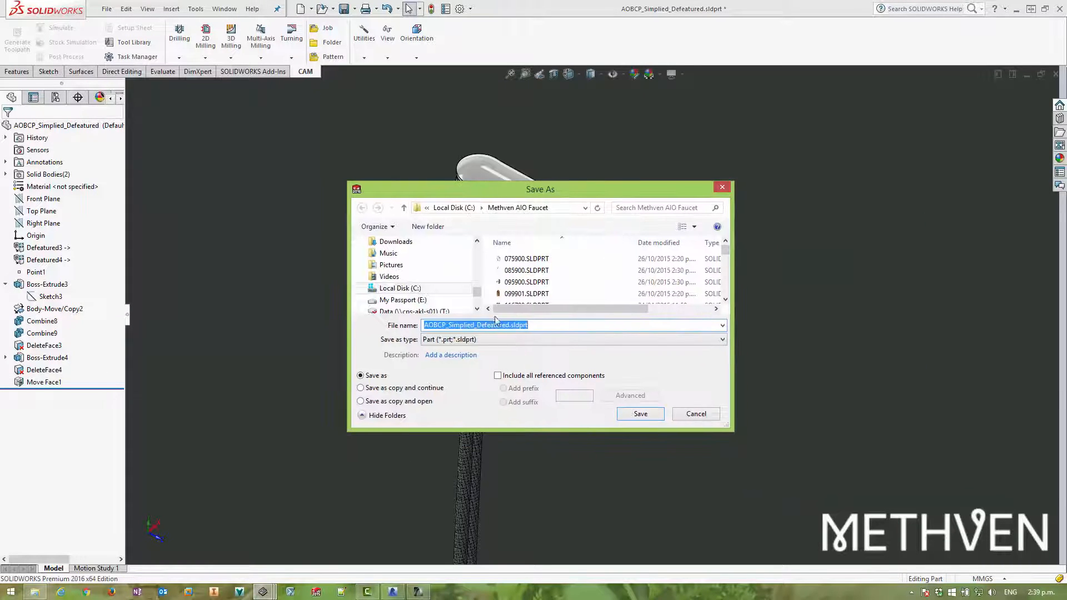
{"action": "left_click", "coordinate": [720, 339]}
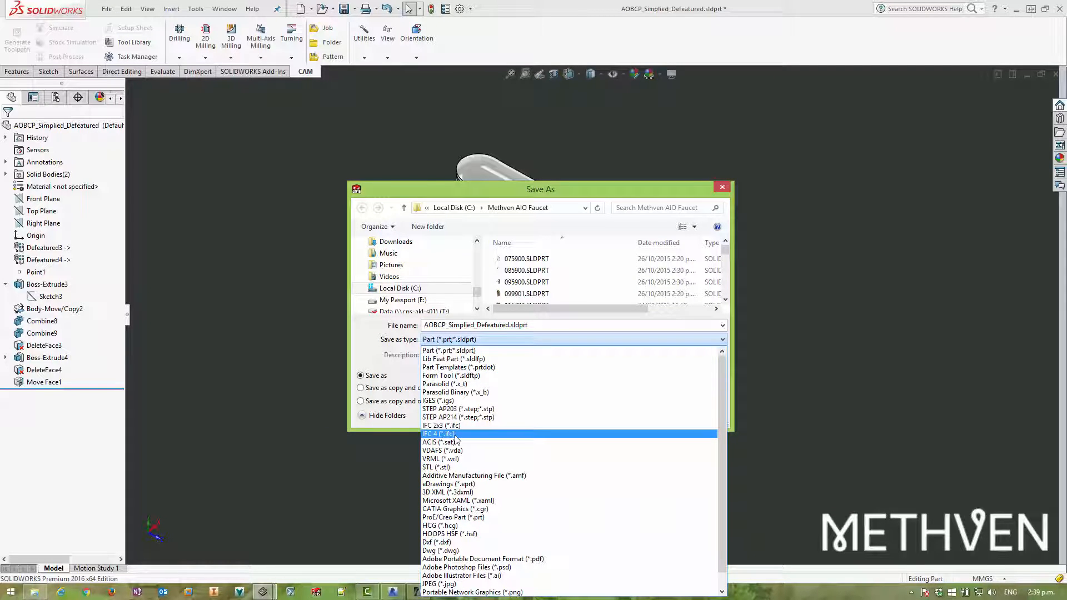
{"action": "mouse_move", "coordinate": [458, 367]}
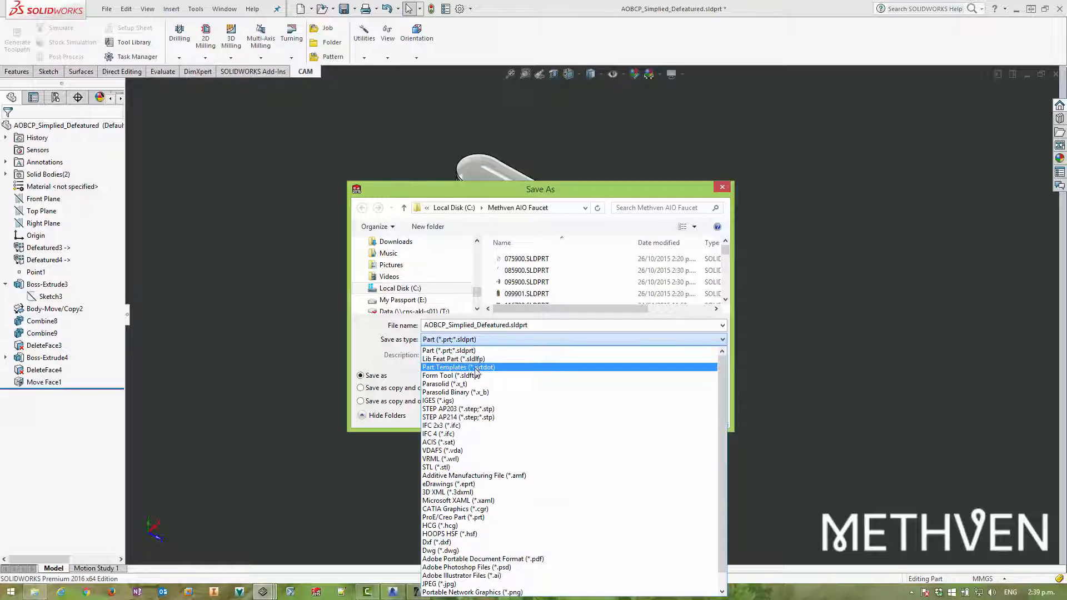
{"action": "mouse_move", "coordinate": [440, 426]}
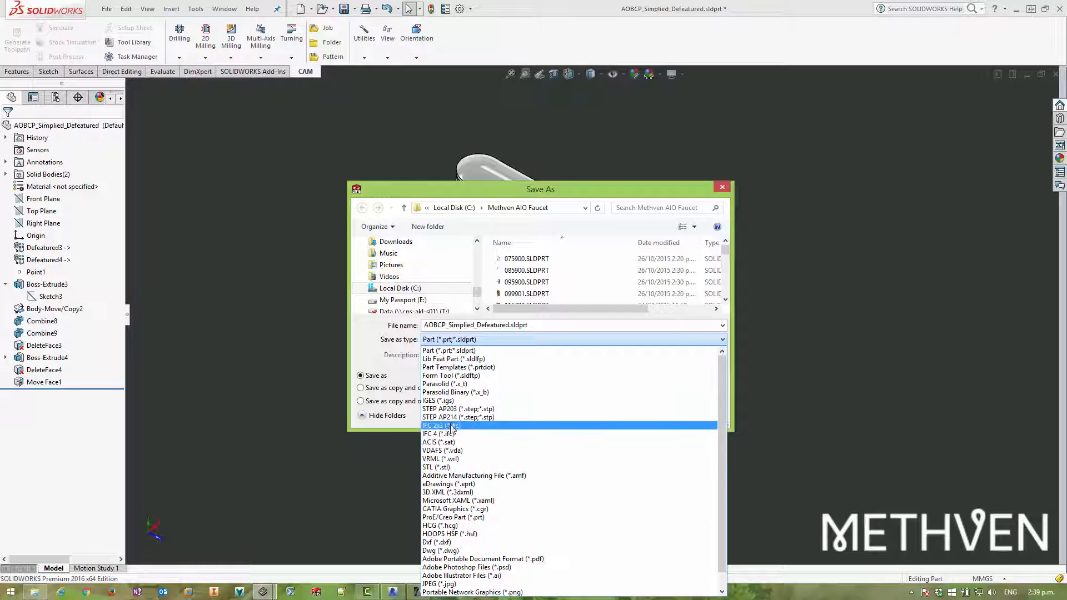
{"action": "mouse_move", "coordinate": [439, 442]}
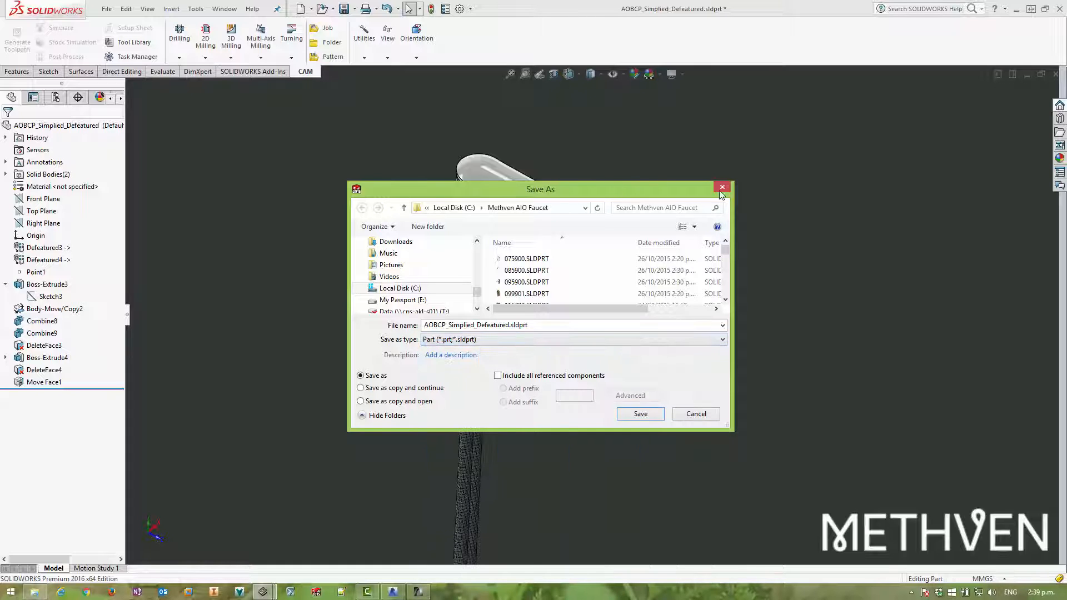
{"action": "left_click", "coordinate": [722, 187]}
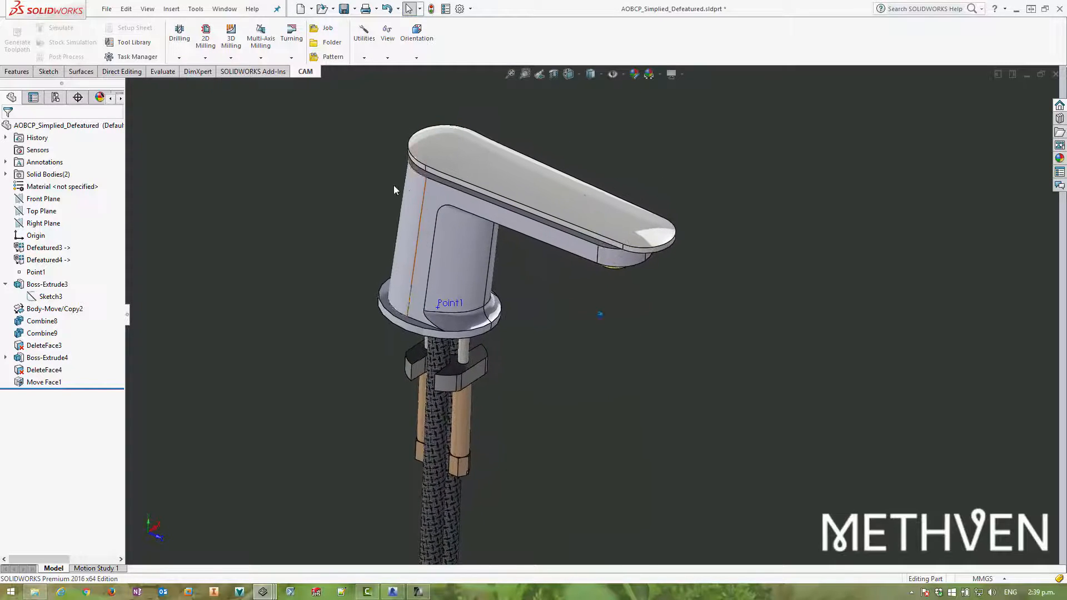
Start the Export To AEC feature from the Tools menu.
{"action": "left_click", "coordinate": [196, 7]}
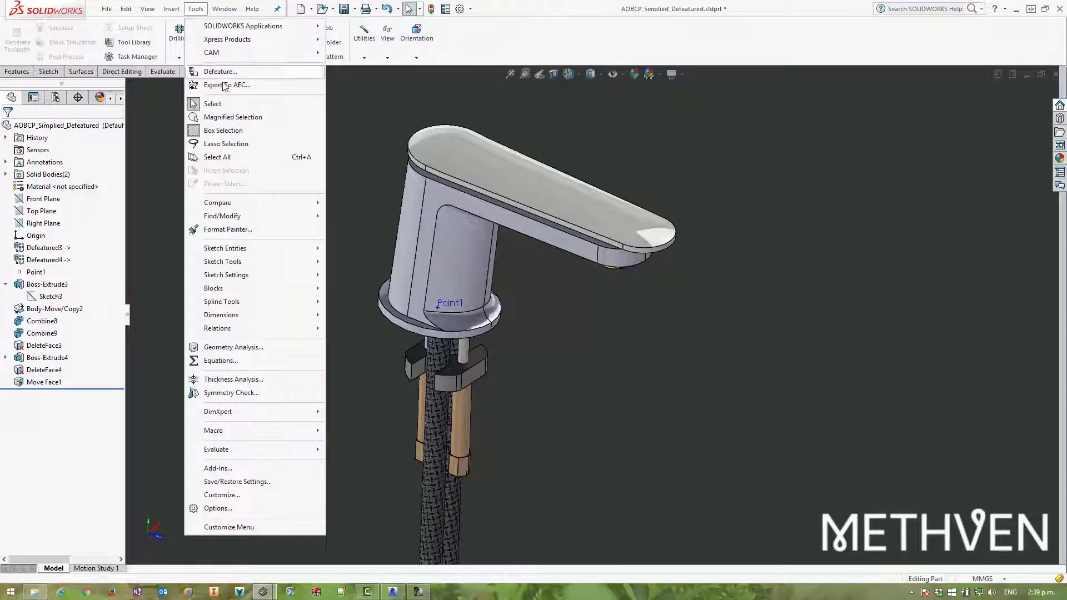
{"action": "left_click", "coordinate": [227, 85]}
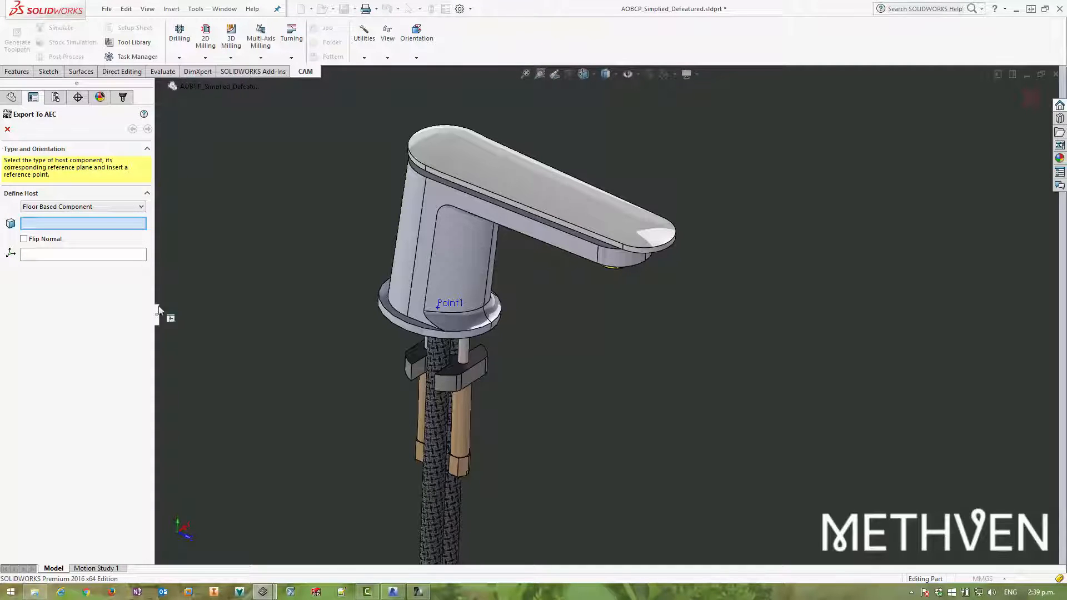
{"action": "mouse_move", "coordinate": [81, 347]}
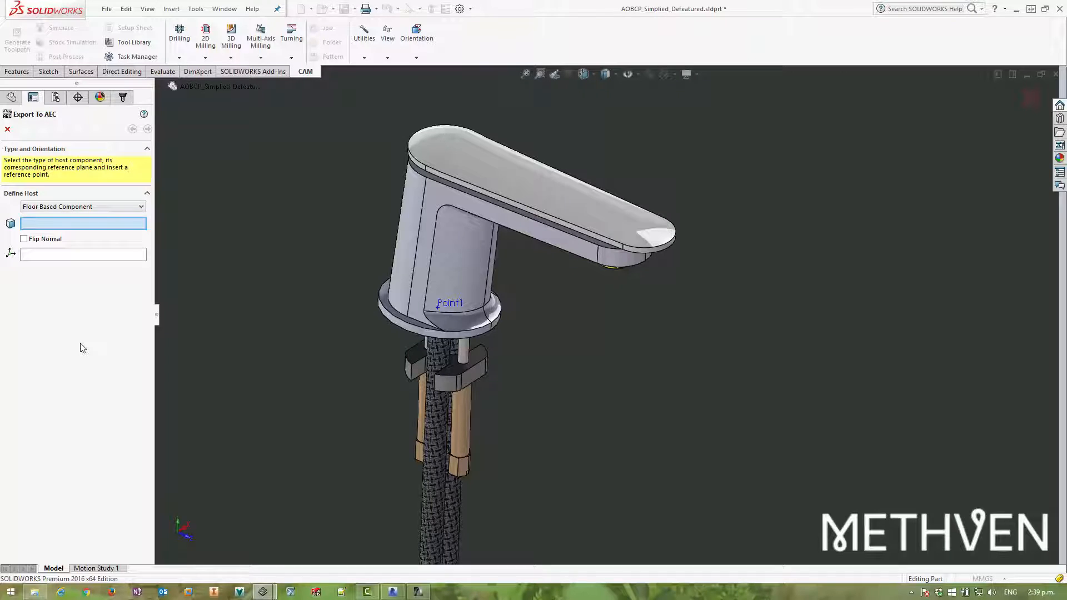
{"action": "mouse_move", "coordinate": [61, 287]}
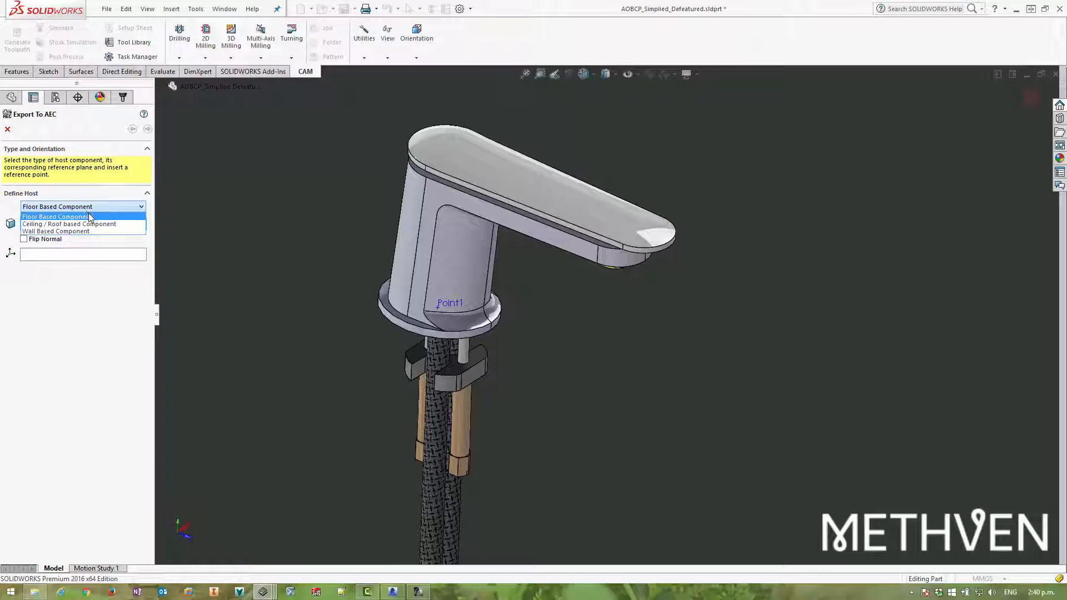
{"action": "mouse_move", "coordinate": [69, 223]}
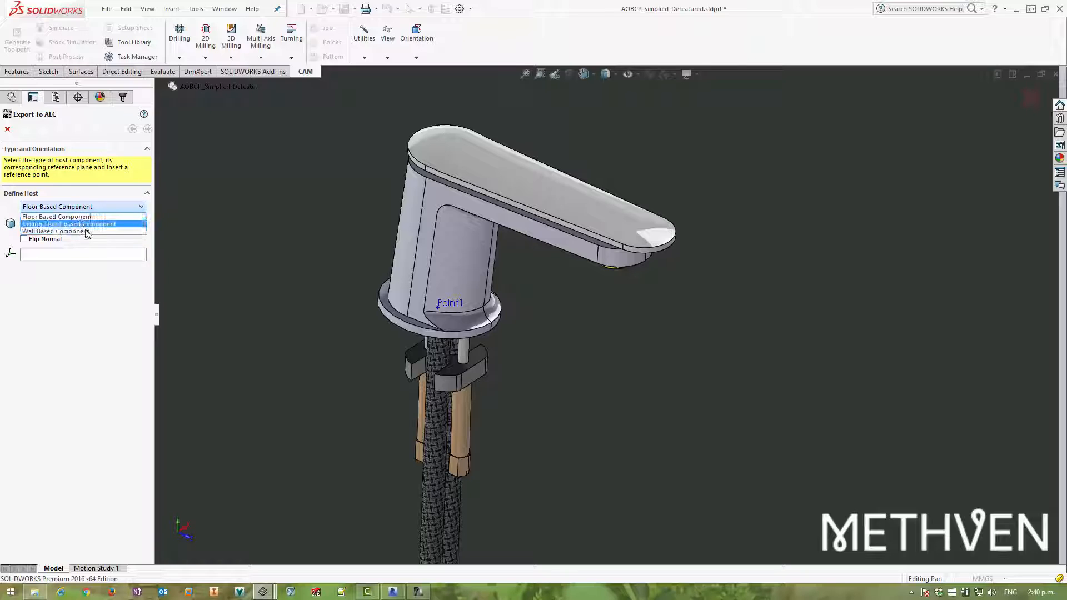
{"action": "mouse_move", "coordinate": [57, 217]}
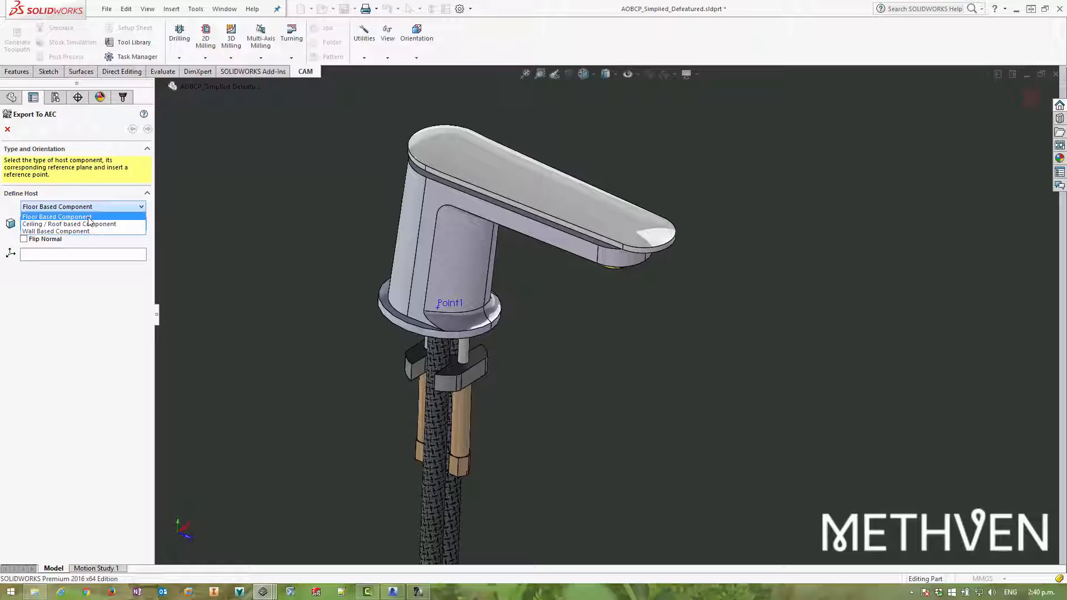
Host the faucet as a Floor Based Component on its base face, normal unflipped, with Point1 as reference.
{"action": "left_click", "coordinate": [56, 217]}
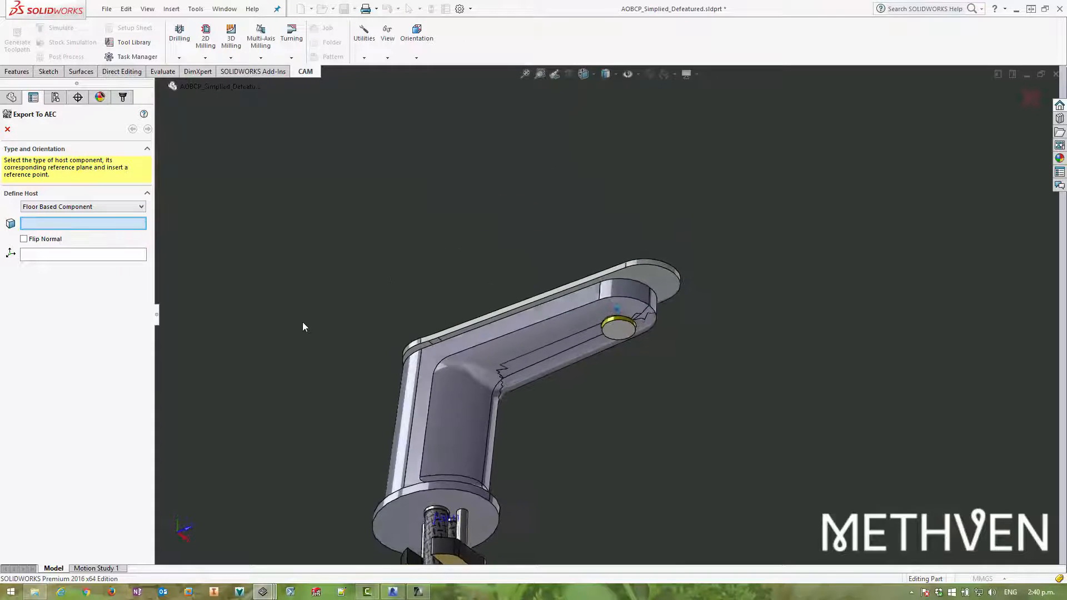
{"action": "left_click", "coordinate": [429, 408]}
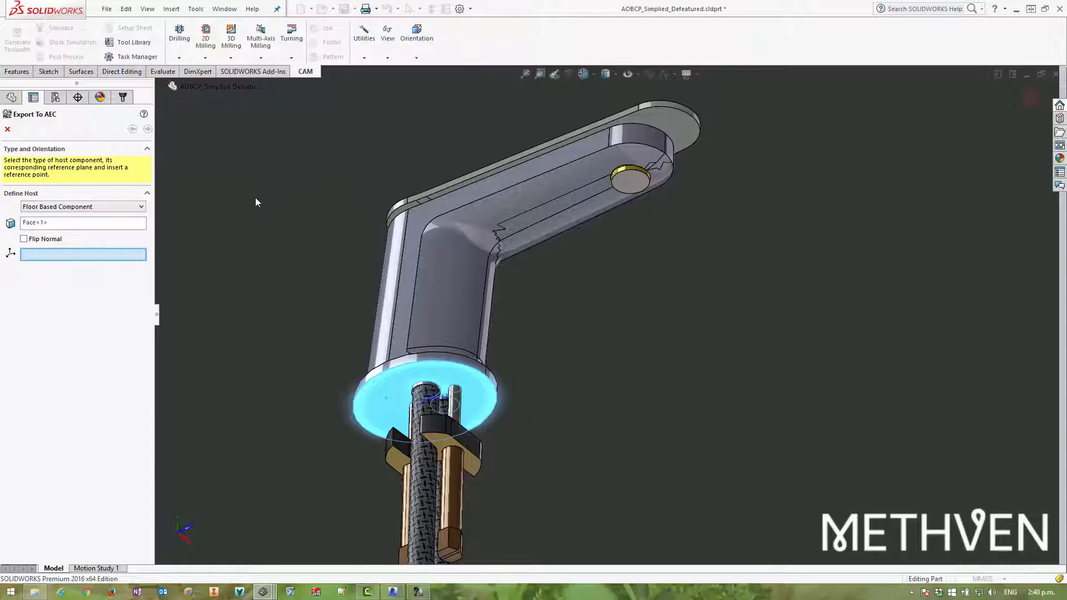
{"action": "left_click", "coordinate": [24, 239]}
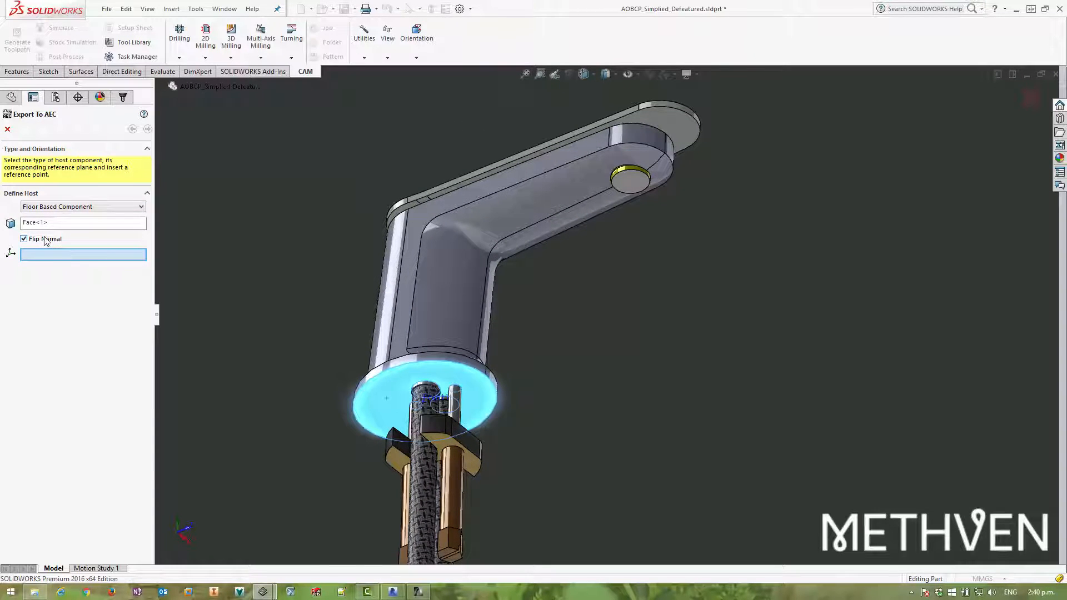
{"action": "left_click", "coordinate": [23, 239]}
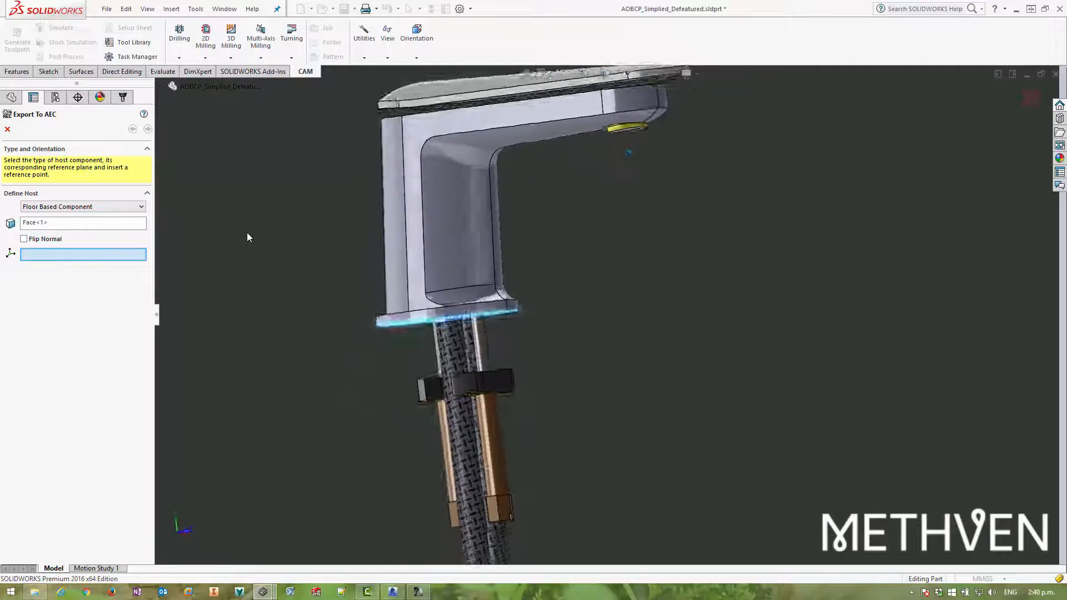
{"action": "left_click", "coordinate": [23, 239]}
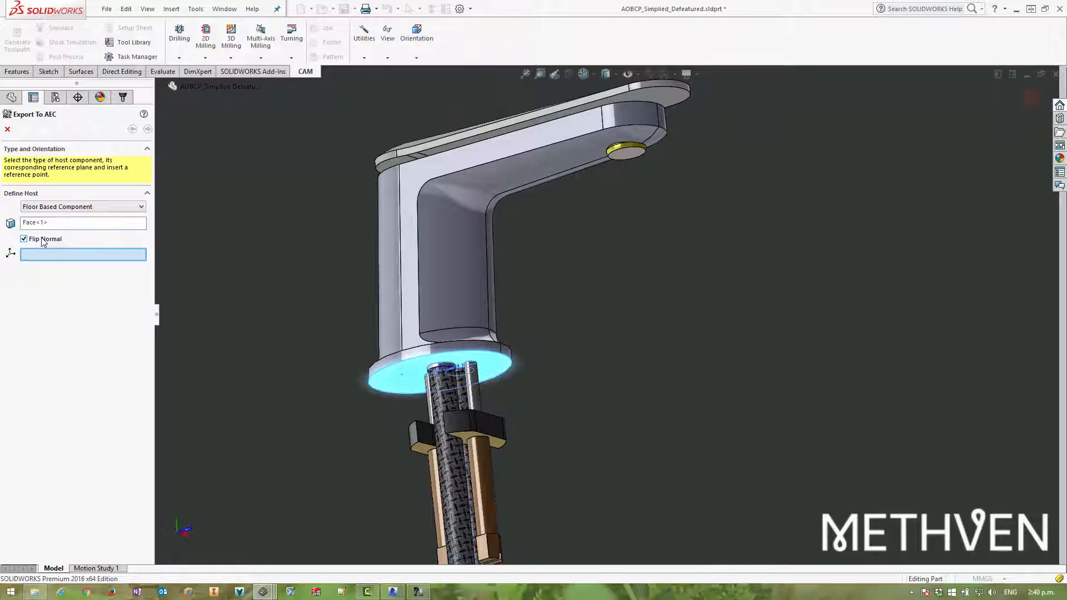
{"action": "left_click", "coordinate": [24, 239]}
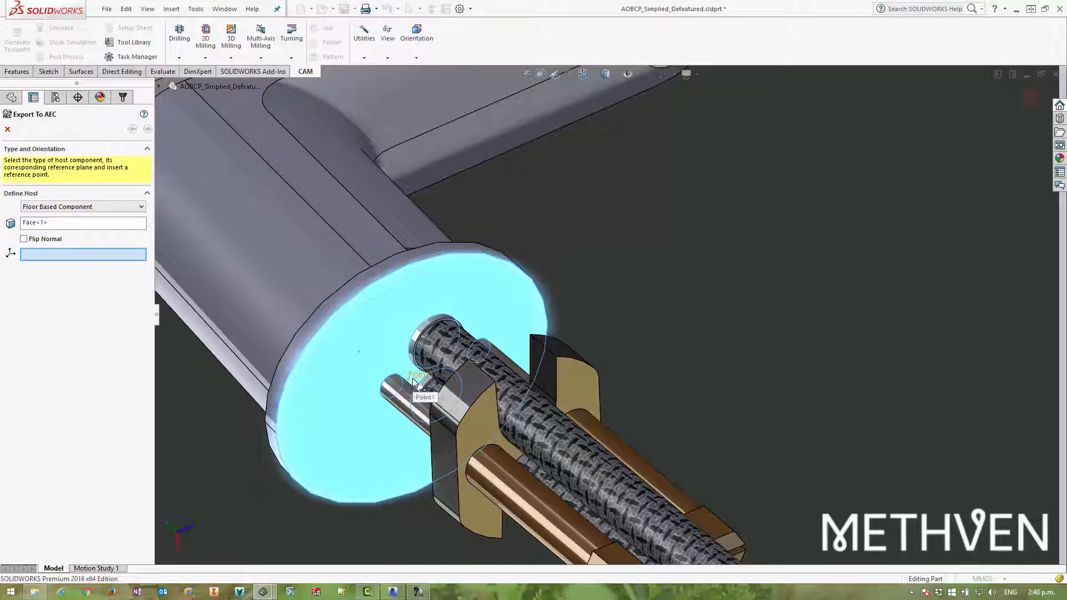
{"action": "left_click", "coordinate": [419, 374]}
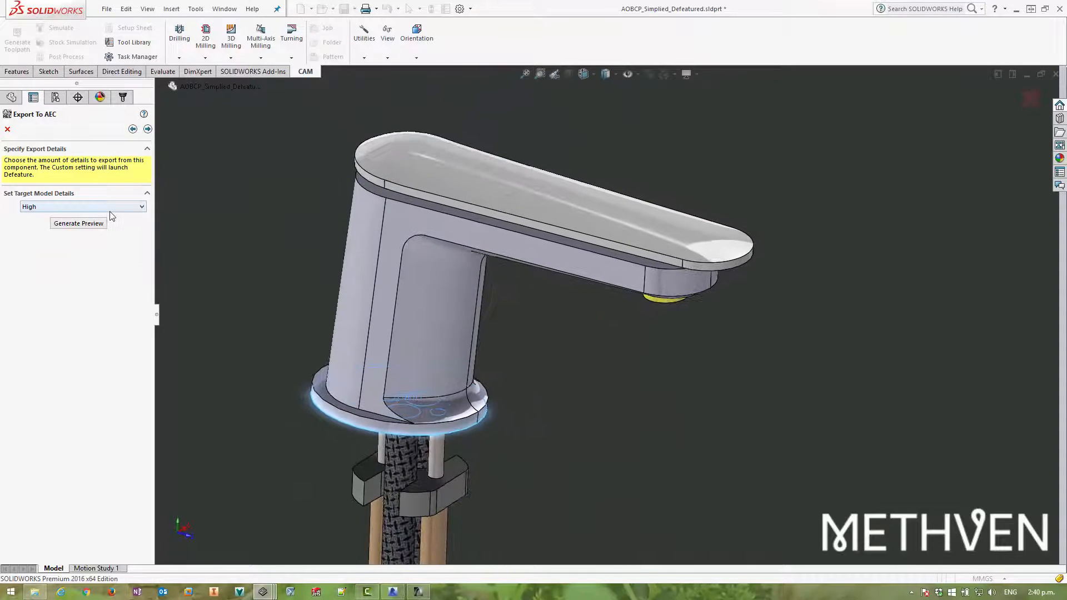
Set target model details to Low and advance past the Bodies and To Keep defeature steps.
{"action": "left_click", "coordinate": [81, 206]}
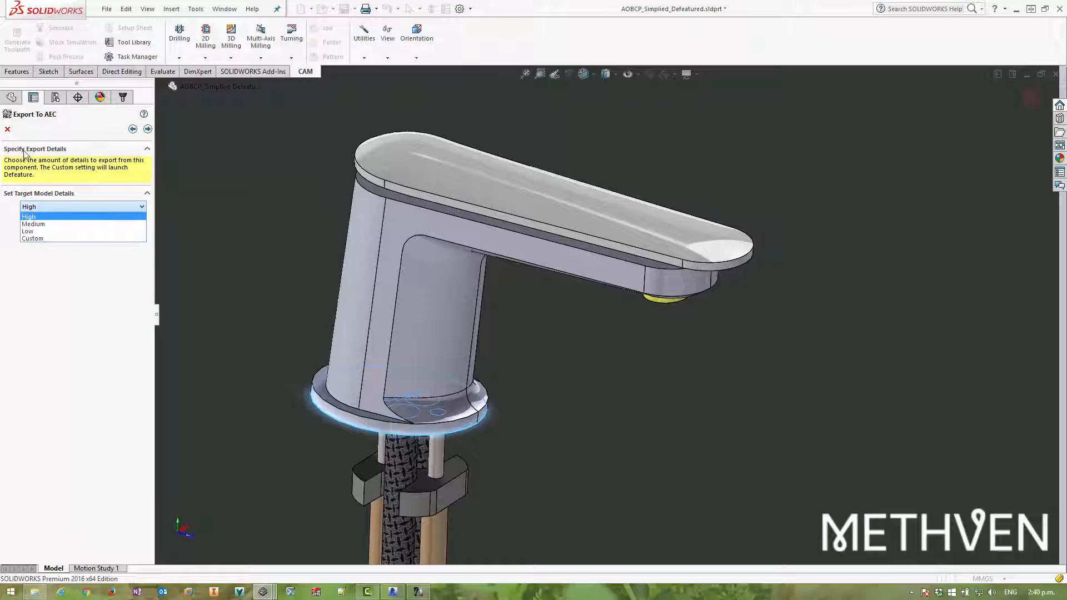
{"action": "left_click", "coordinate": [29, 217]}
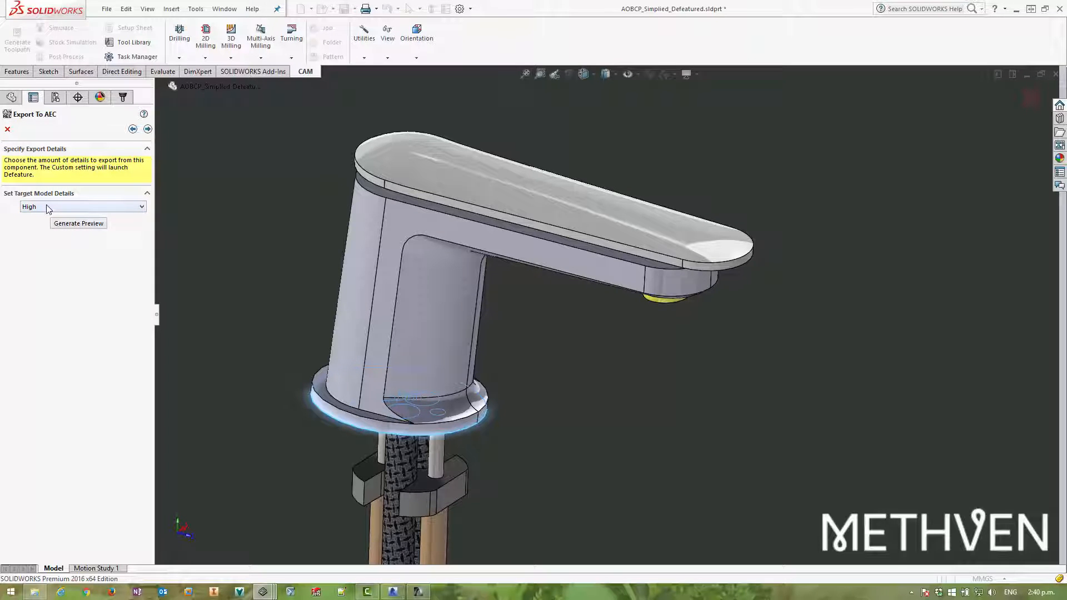
{"action": "left_click", "coordinate": [82, 207]}
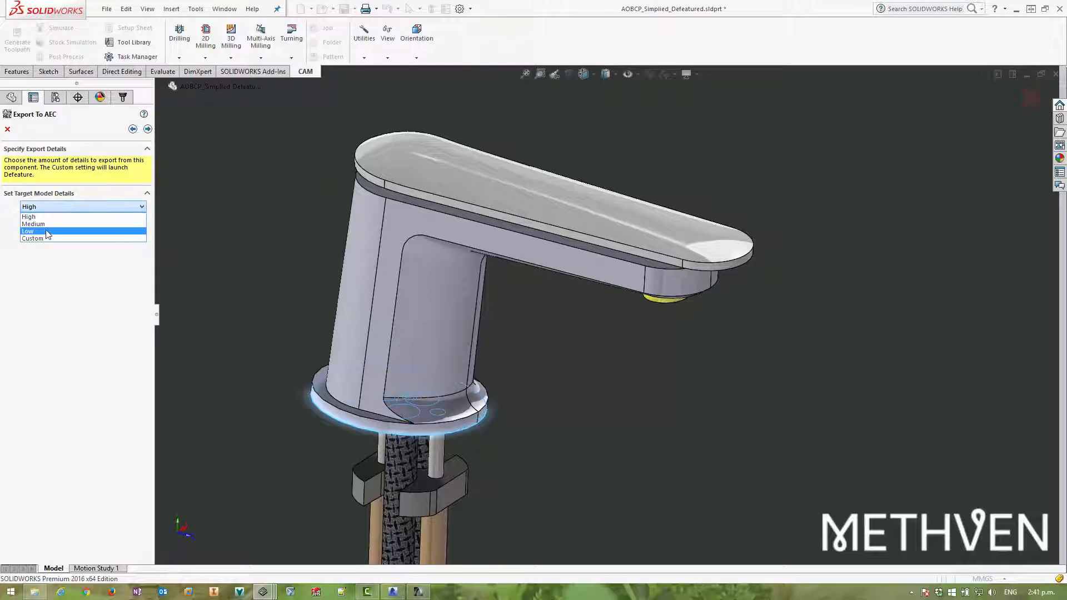
{"action": "left_click", "coordinate": [32, 237]}
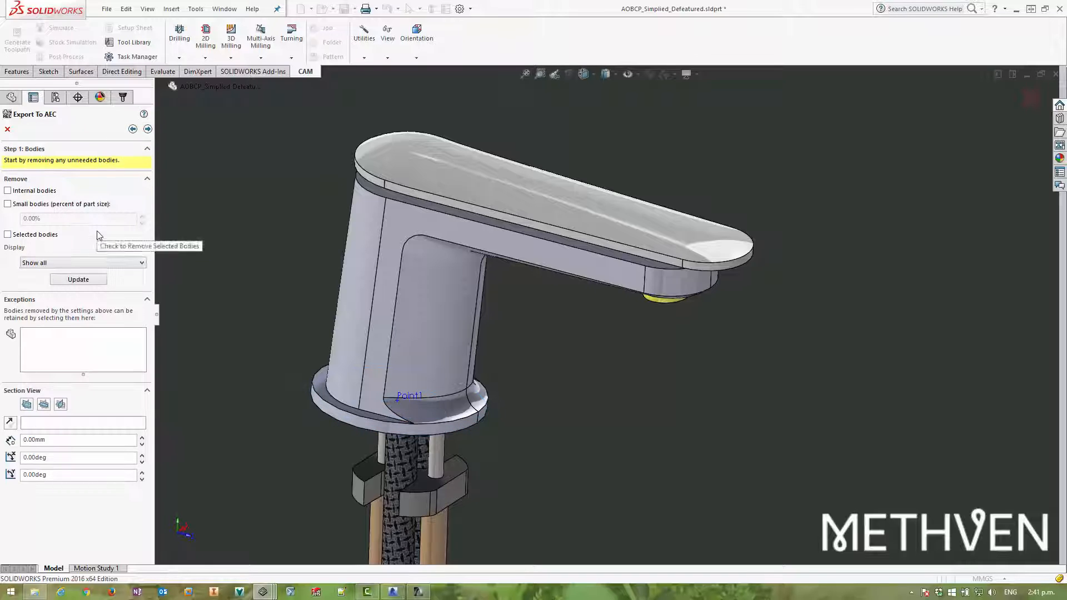
{"action": "mouse_move", "coordinate": [83, 181]}
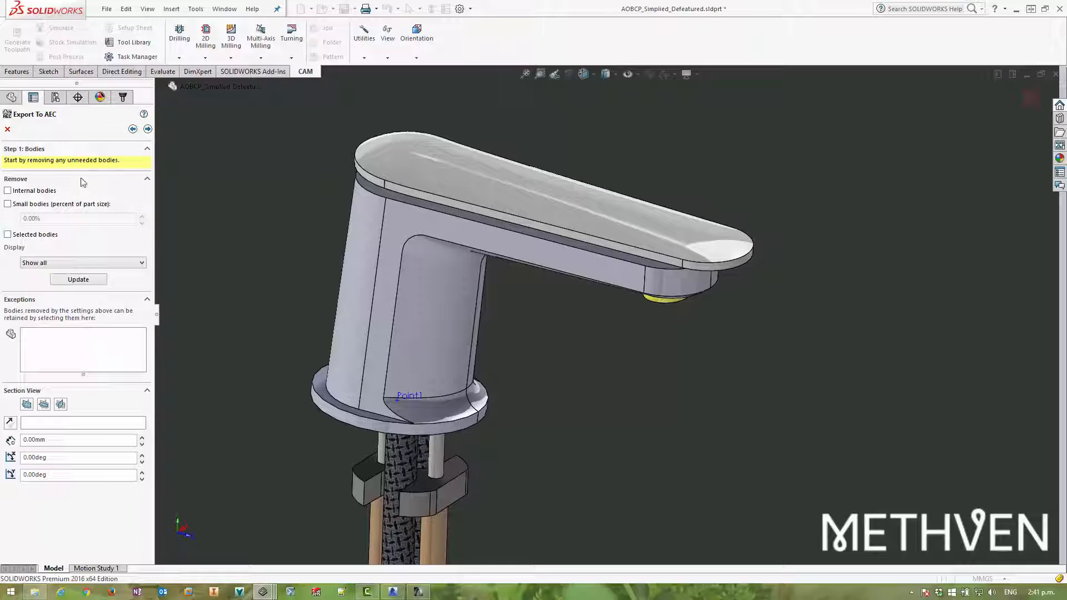
{"action": "left_click", "coordinate": [147, 129]}
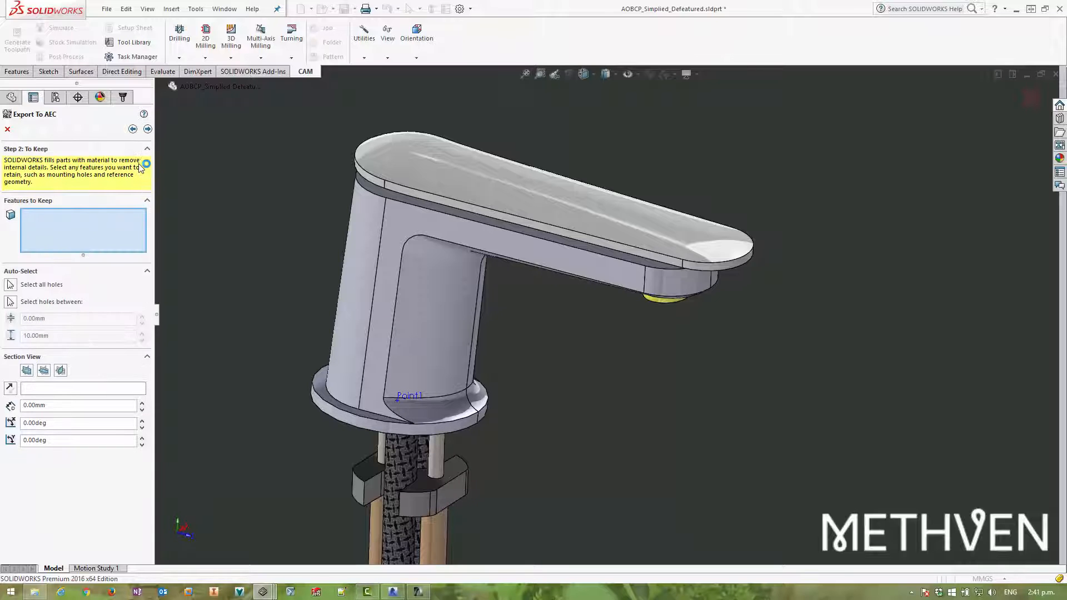
{"action": "left_click", "coordinate": [146, 129]}
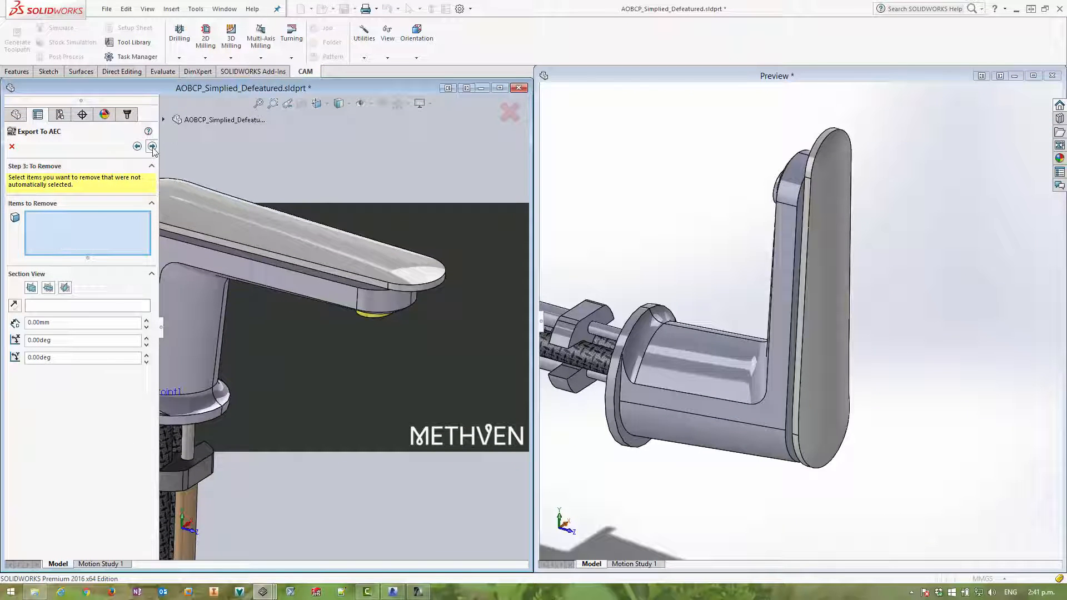
Save the simplified faucet as SAT named 'DnM simplified faucet' and close the AEC export.
{"action": "left_click", "coordinate": [153, 146]}
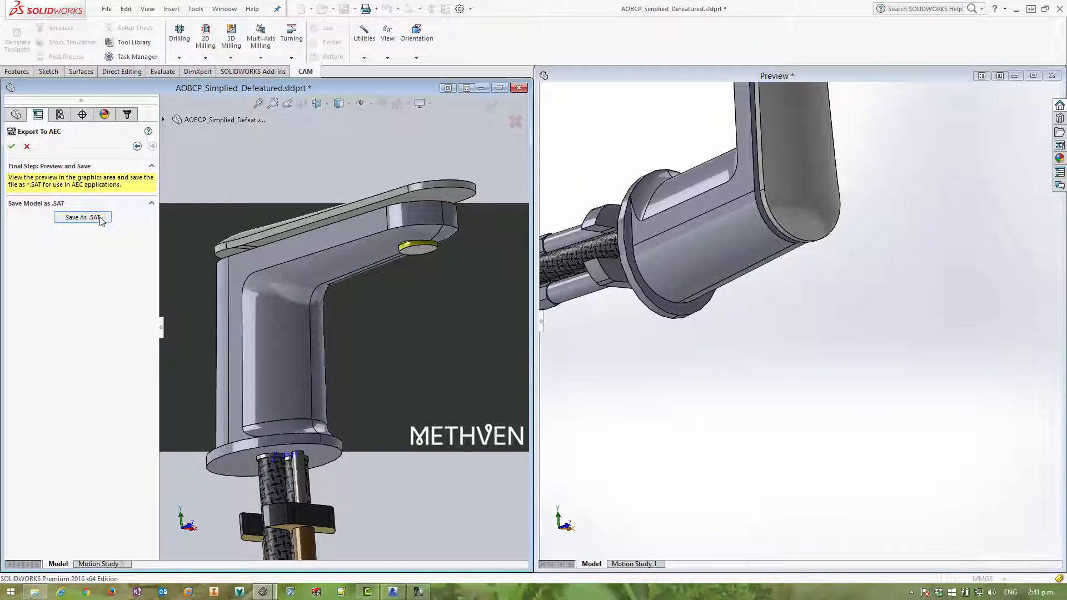
{"action": "left_click", "coordinate": [82, 217]}
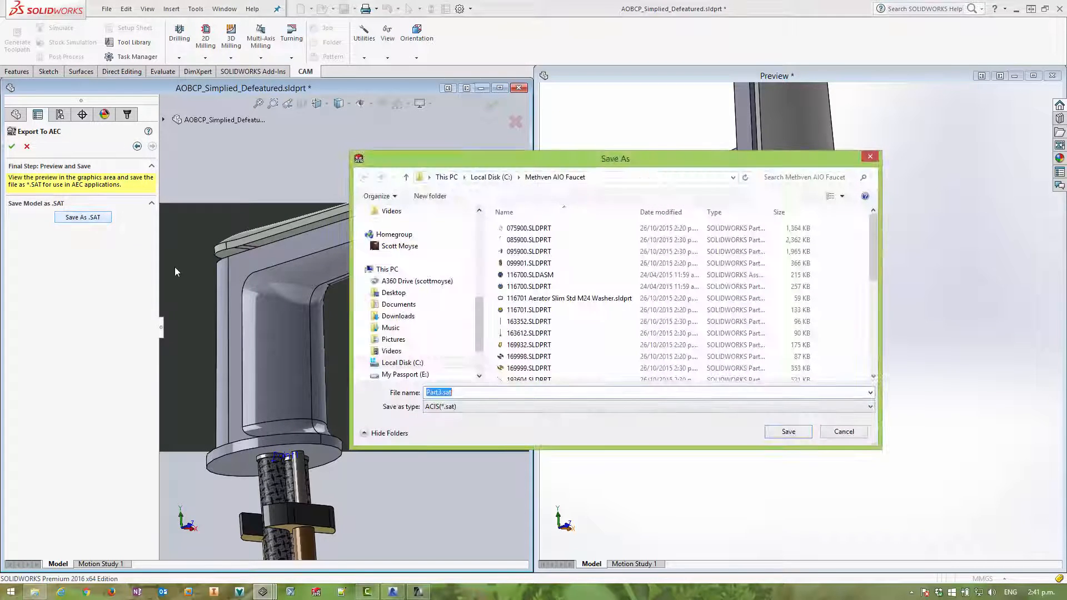
{"action": "type", "text": "DnM simplified faucet"}
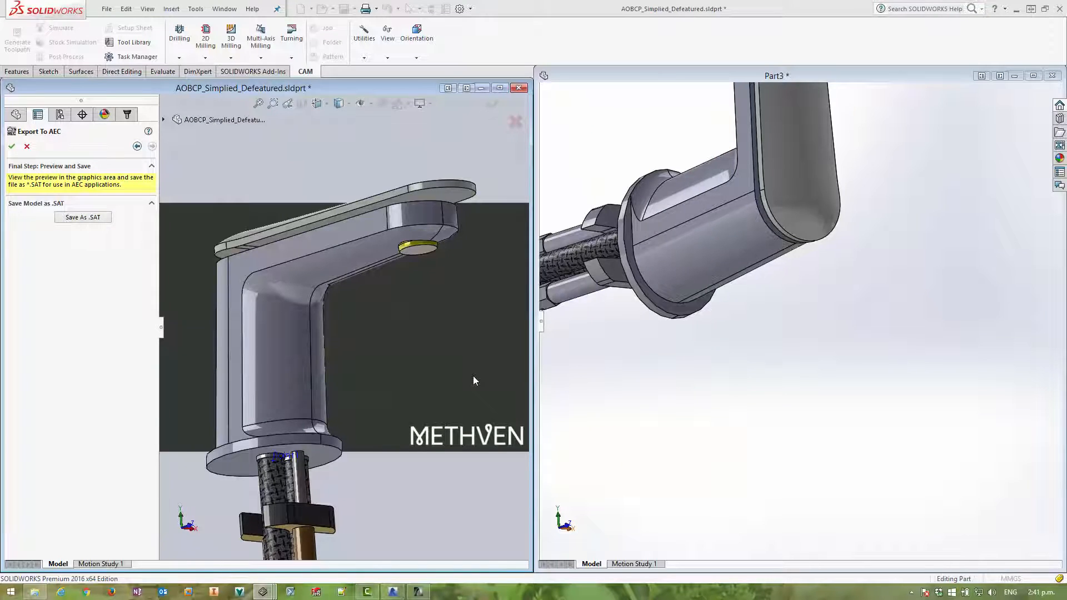
{"action": "left_click", "coordinate": [27, 147]}
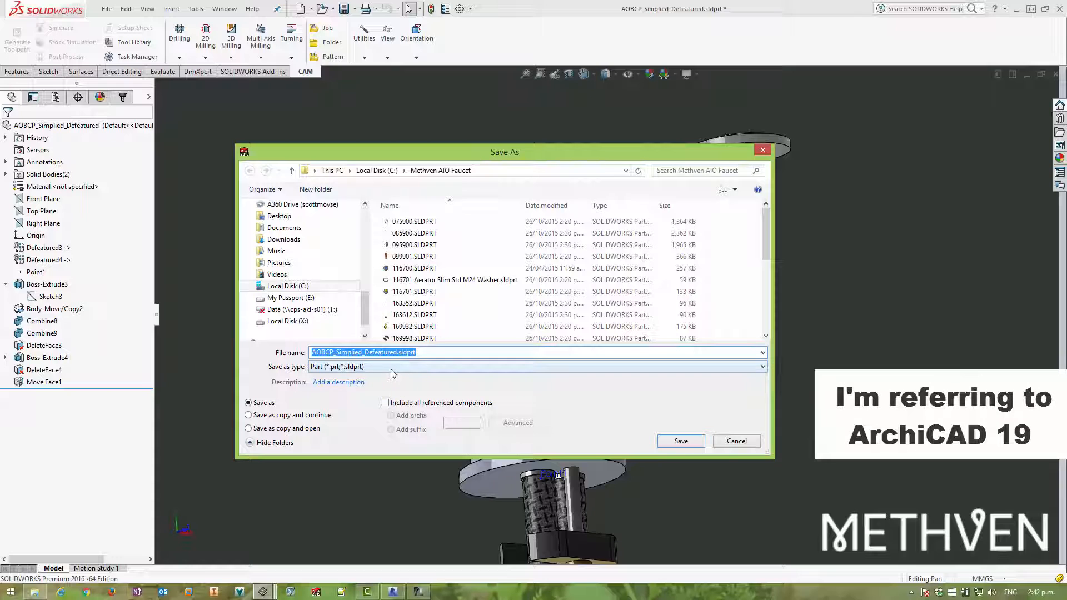
Choose IFC 2x3 (*.ifc) as the Save As file type for the faucet.
{"action": "left_click", "coordinate": [760, 366]}
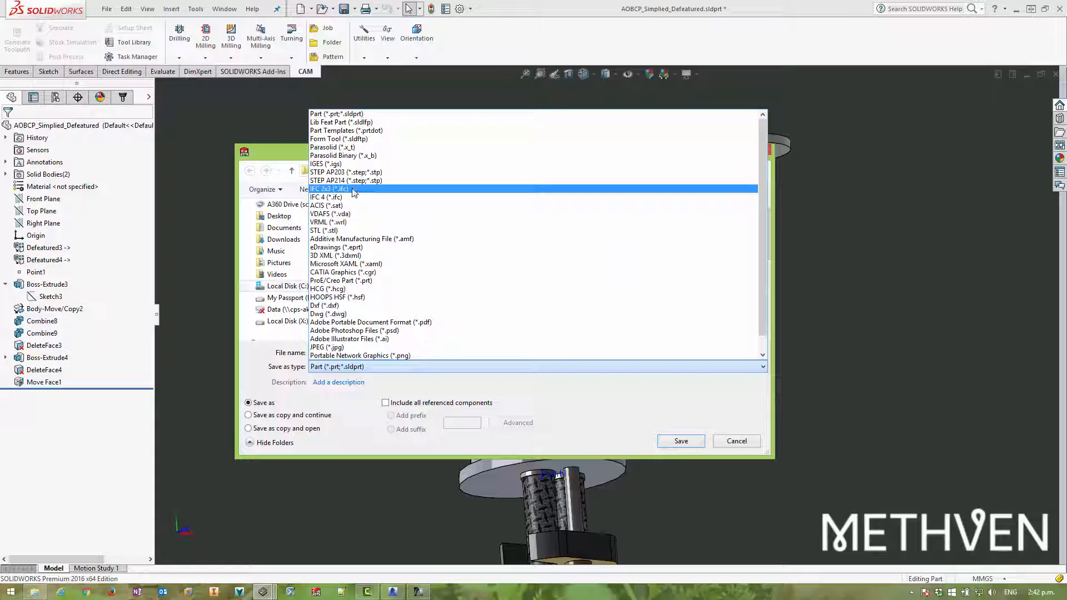
{"action": "left_click", "coordinate": [329, 189]}
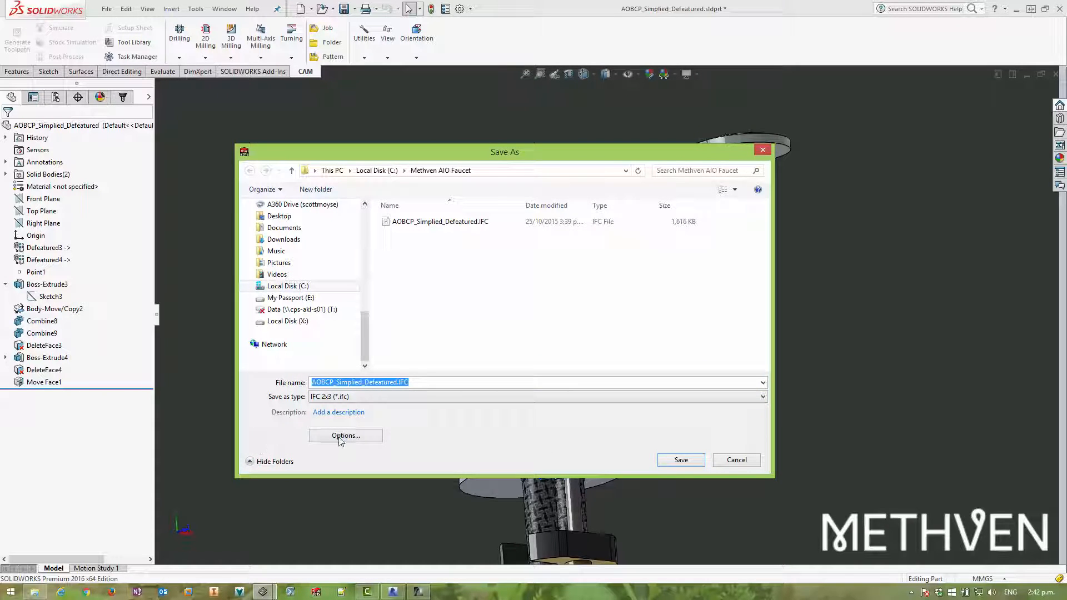
Set IFC export options to OmniClass 23.45.55.17 Mixing Faucets, keeping Meters and BREP.
{"action": "left_click", "coordinate": [345, 436]}
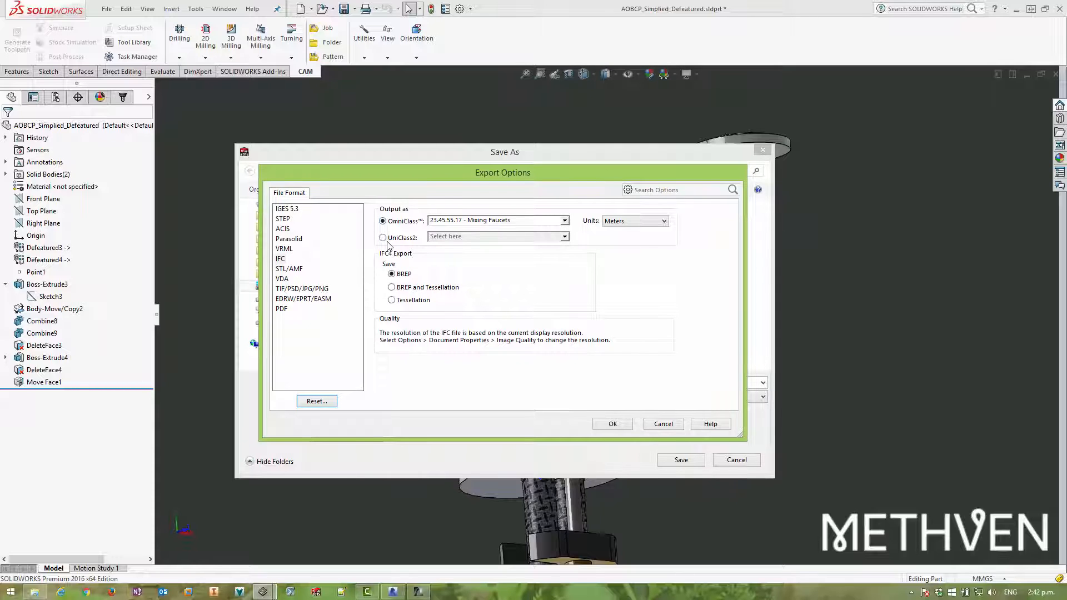
{"action": "left_click", "coordinate": [563, 220]}
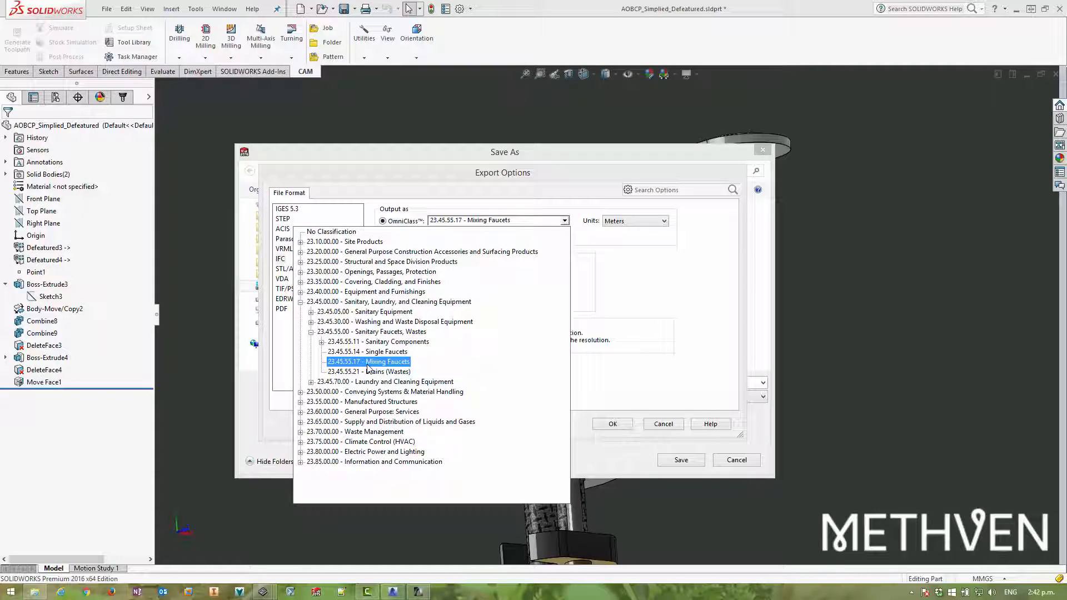
{"action": "left_click", "coordinate": [369, 371]}
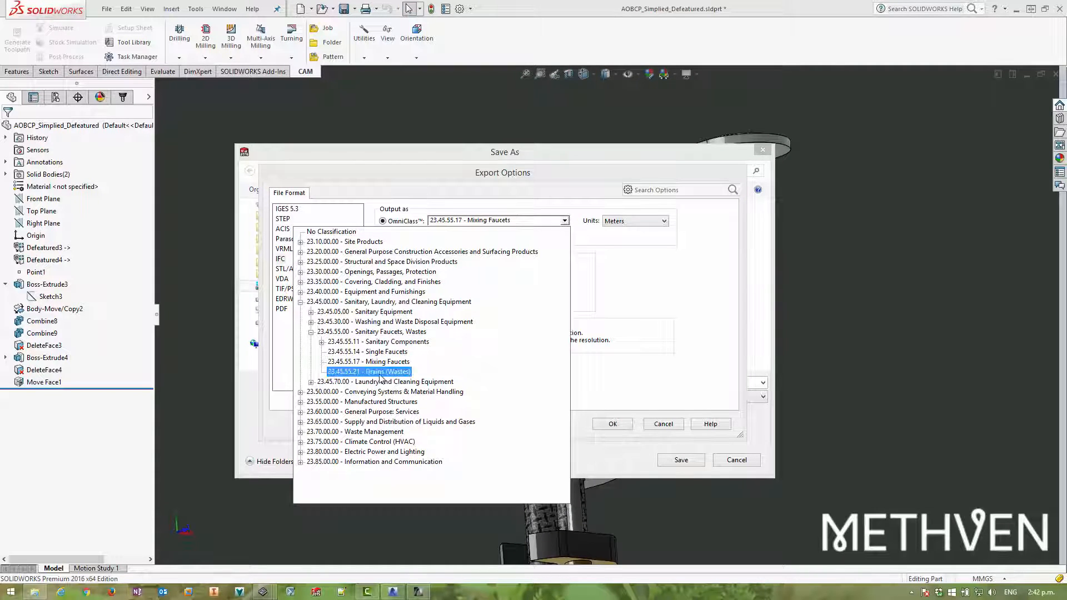
{"action": "left_click", "coordinate": [378, 341]}
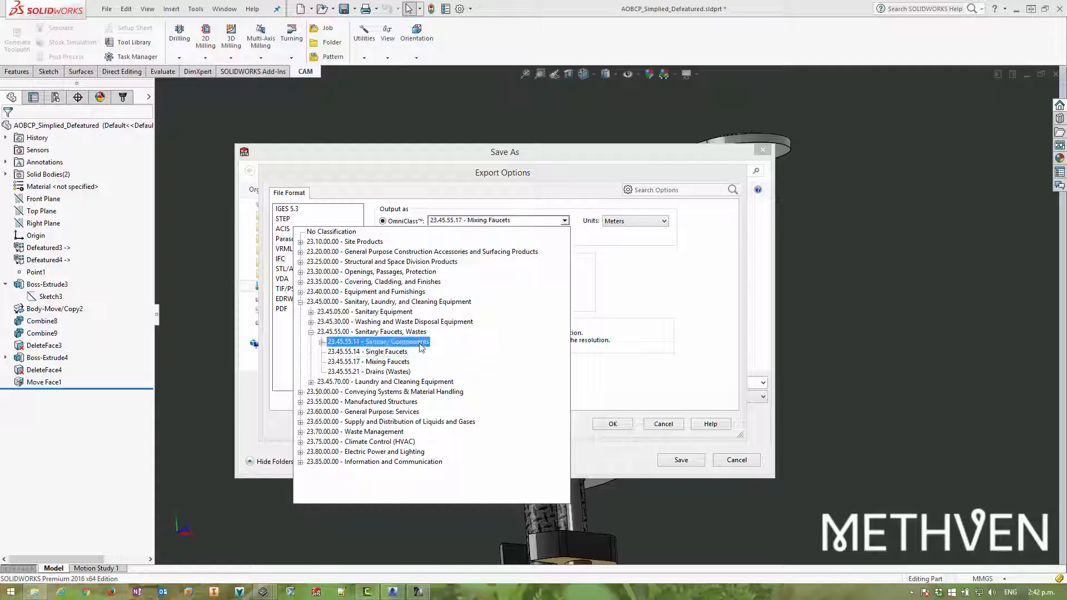
{"action": "left_click", "coordinate": [368, 351]}
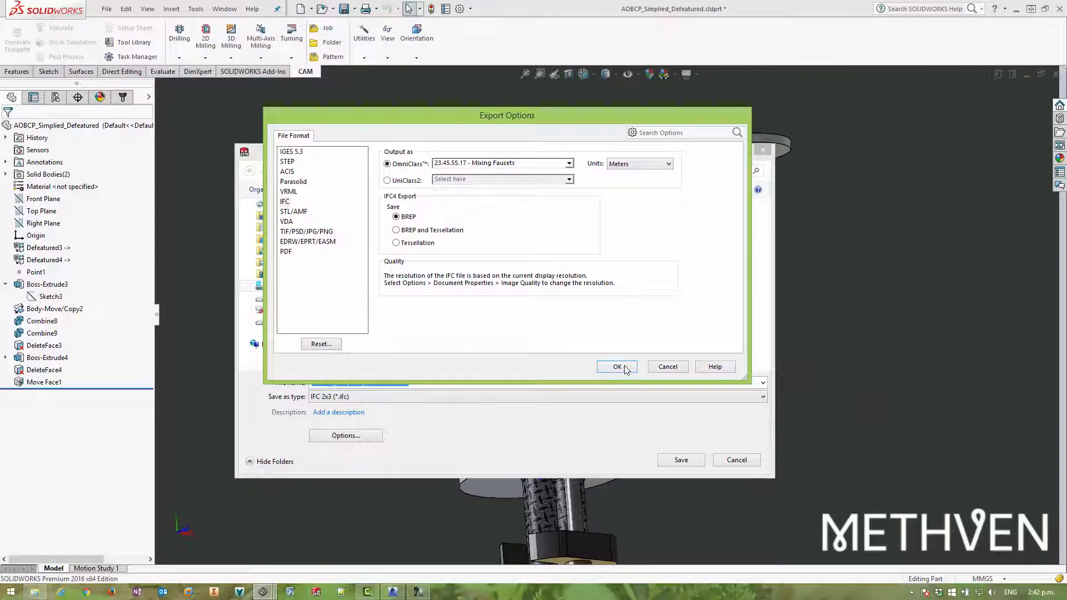
Confirm the options and save the faucet IFC, rebuilding the model first.
{"action": "left_click", "coordinate": [616, 367]}
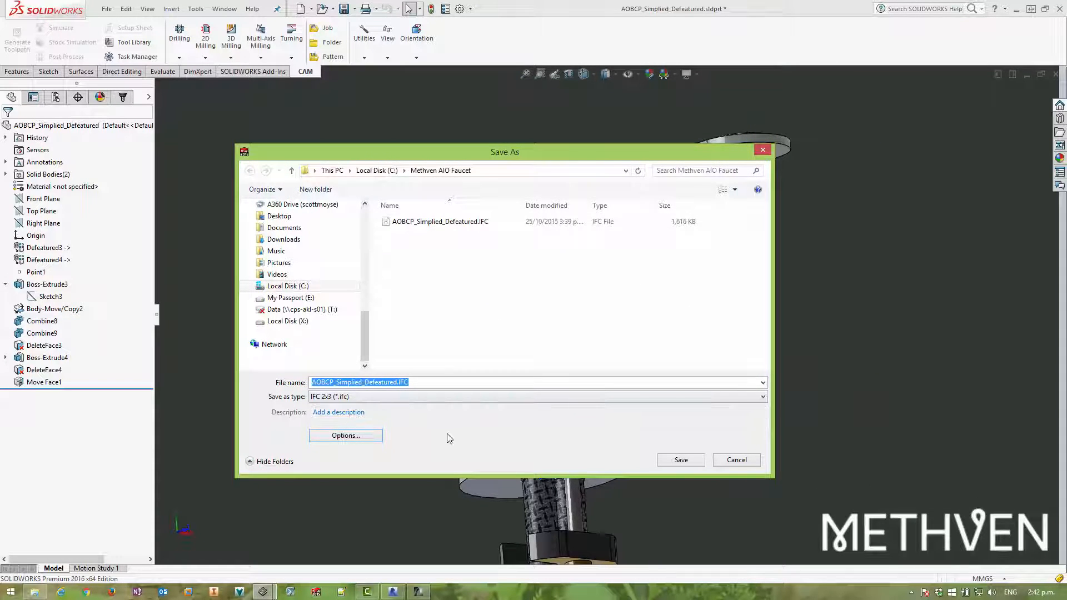
{"action": "mouse_move", "coordinate": [432, 250]}
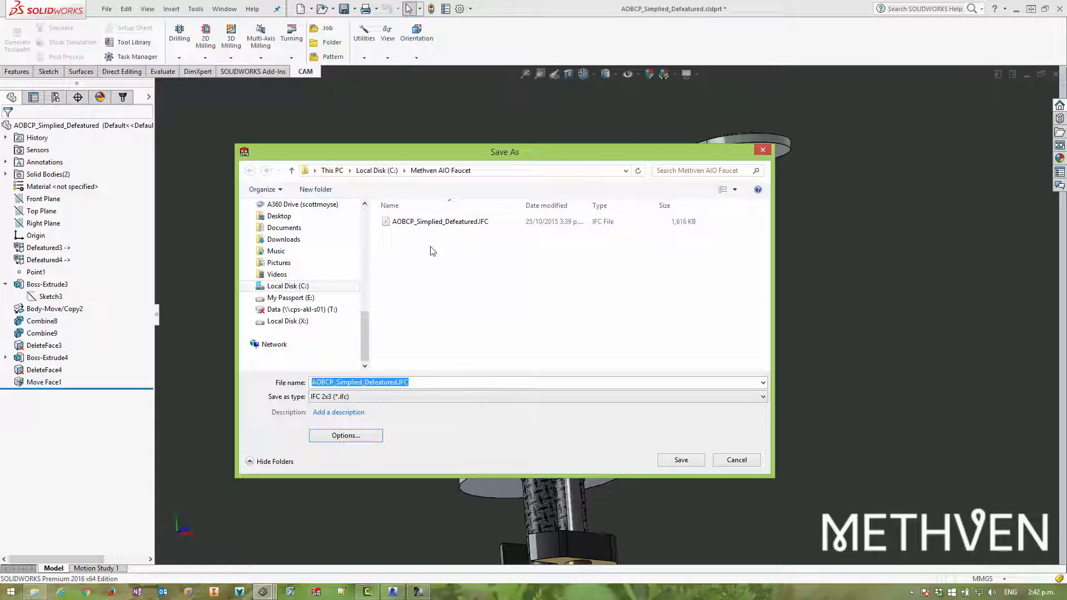
{"action": "left_click", "coordinate": [431, 381]}
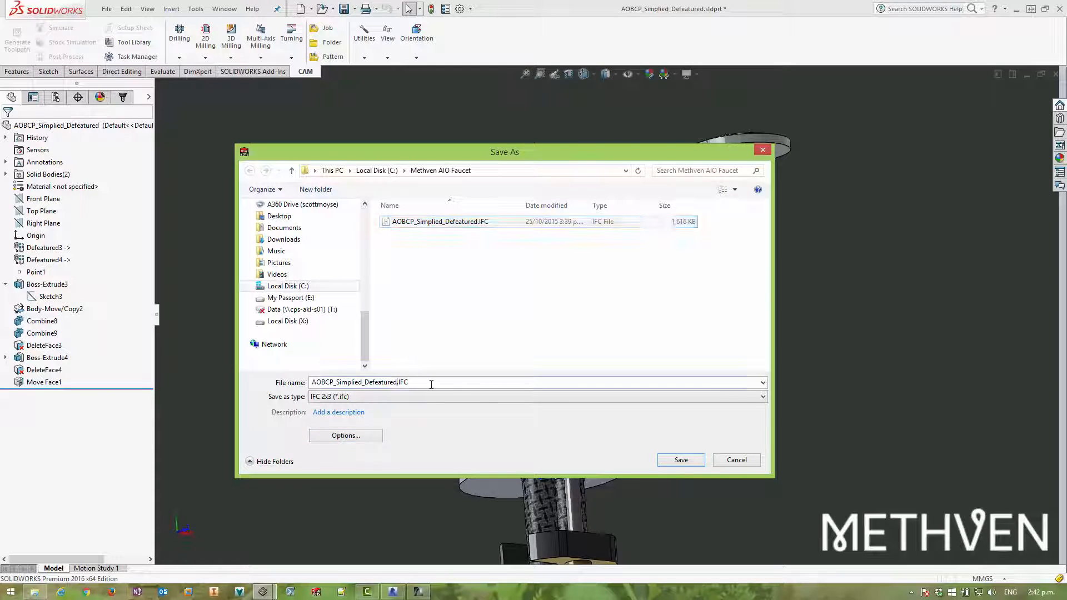
{"action": "left_click", "coordinate": [680, 461]}
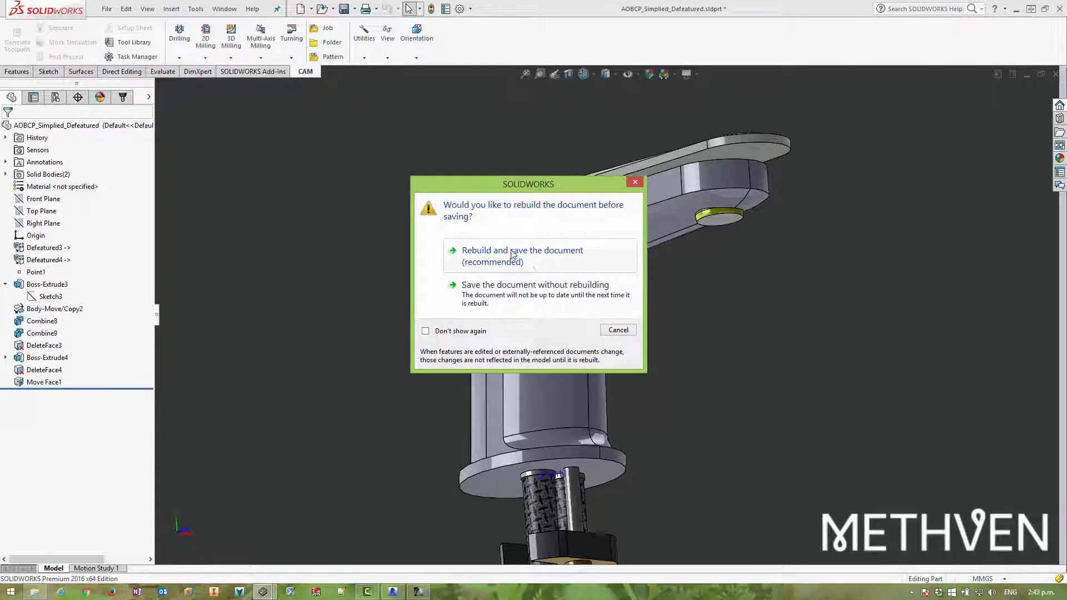
{"action": "left_click", "coordinate": [522, 255]}
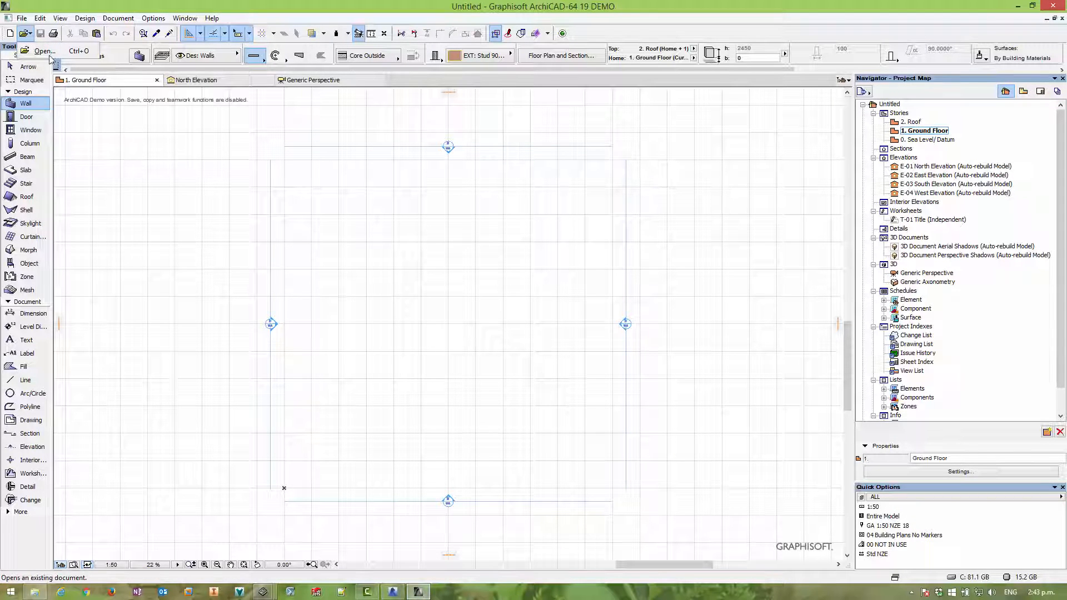
Open the exported faucet IFC in ArchiCAD and orbit the imported model in 3D.
{"action": "left_click", "coordinate": [43, 50]}
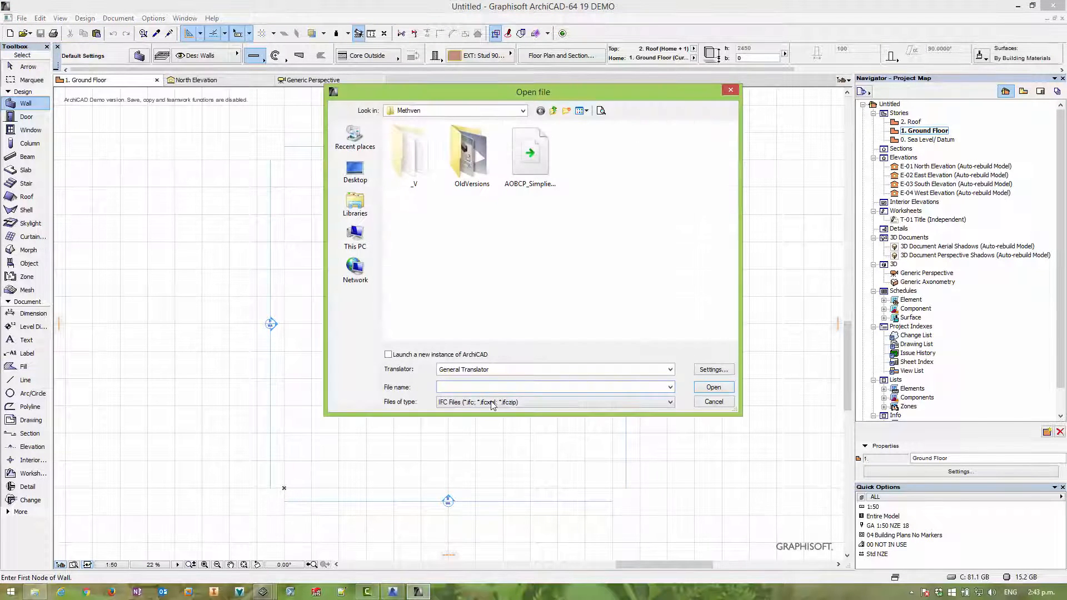
{"action": "left_click", "coordinate": [531, 150]}
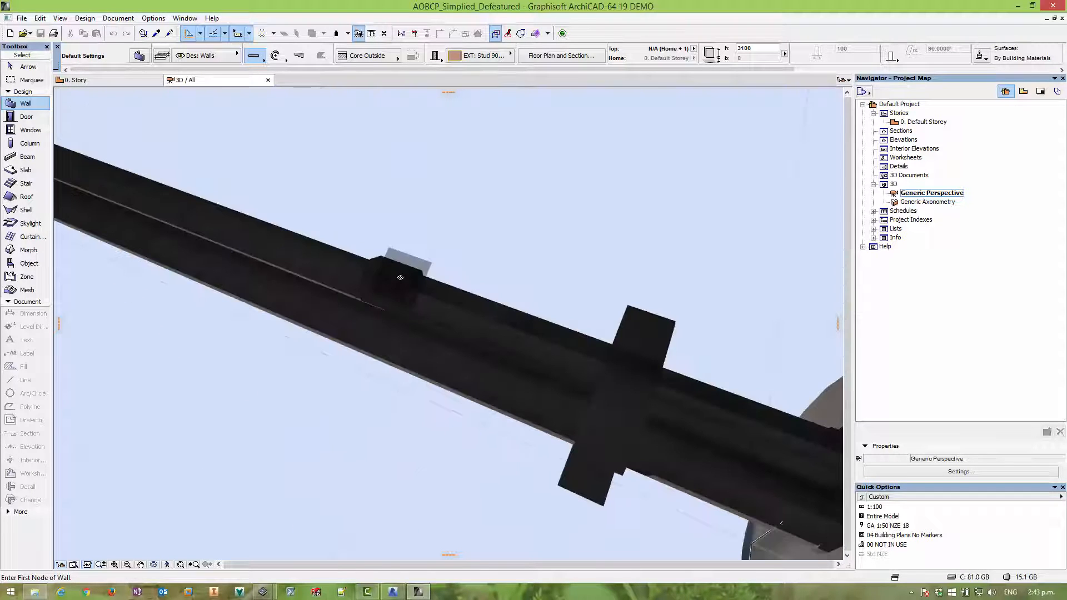
{"action": "left_click", "coordinate": [433, 272]}
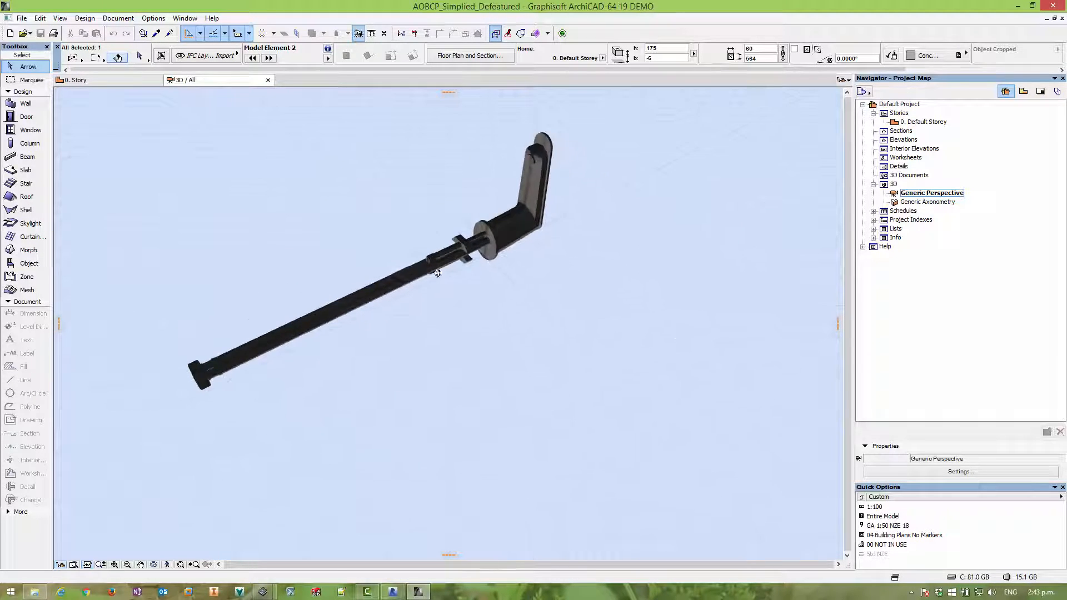
{"action": "left_click_drag", "start_coordinate": [436, 273], "coordinate": [307, 241]}
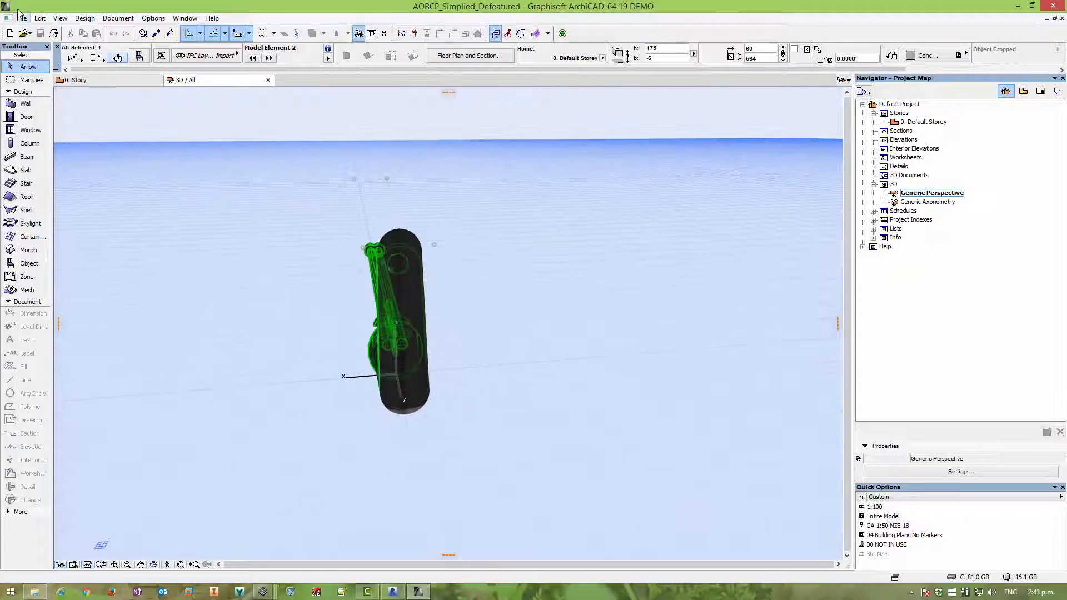
{"action": "left_click", "coordinate": [21, 17]}
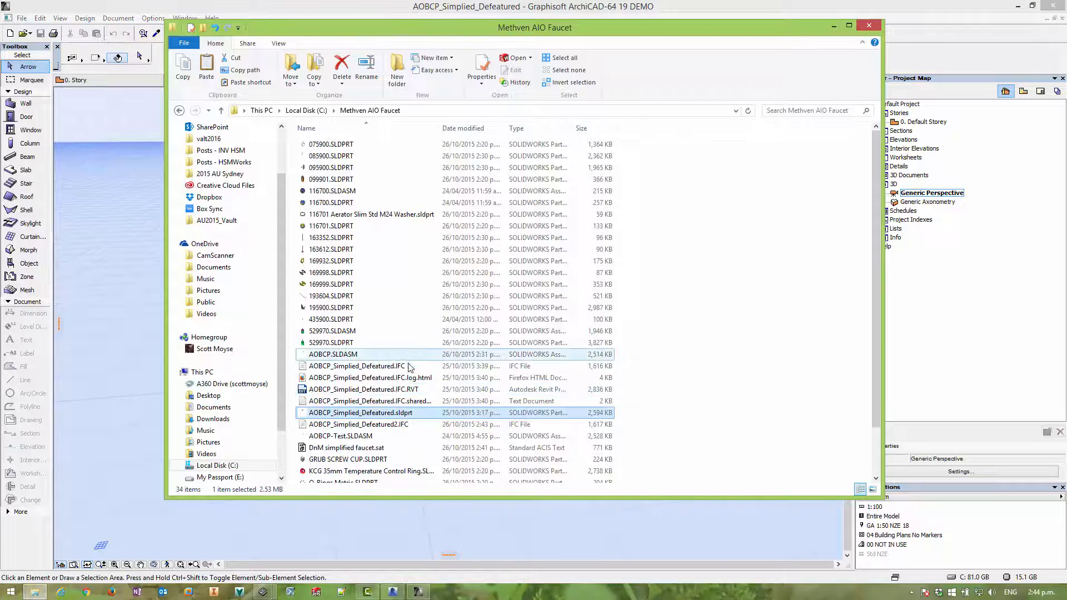
{"action": "left_click", "coordinate": [357, 366]}
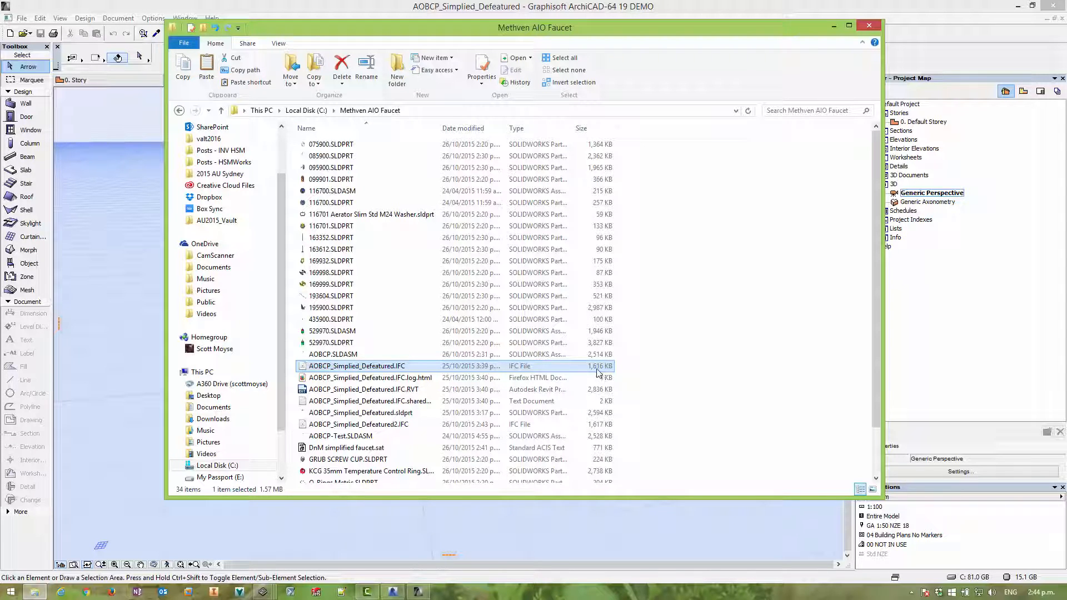
{"action": "mouse_move", "coordinate": [598, 376]}
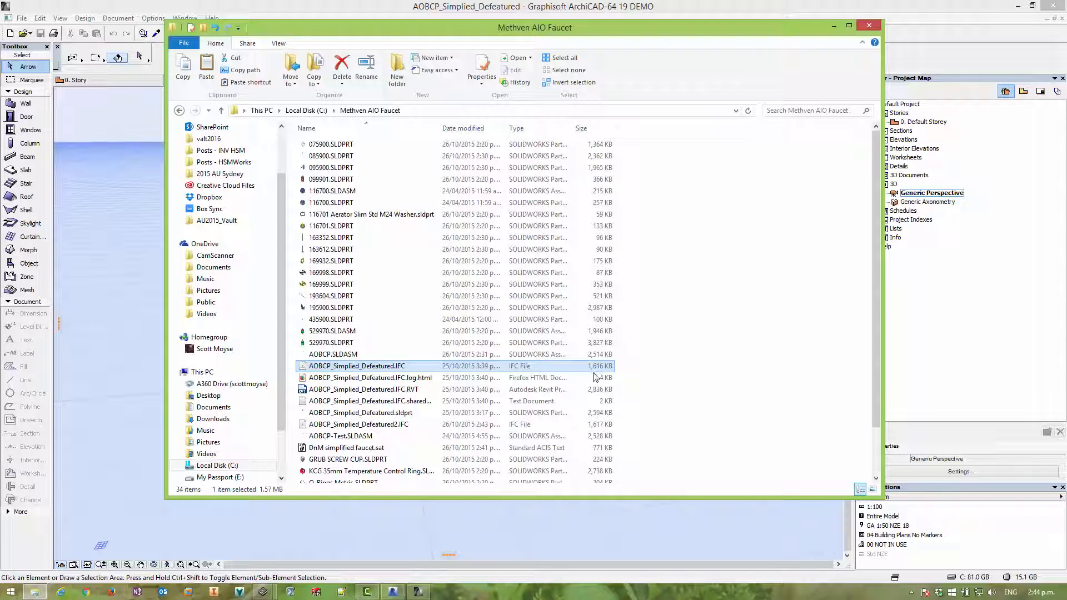
{"action": "left_click", "coordinate": [359, 423]}
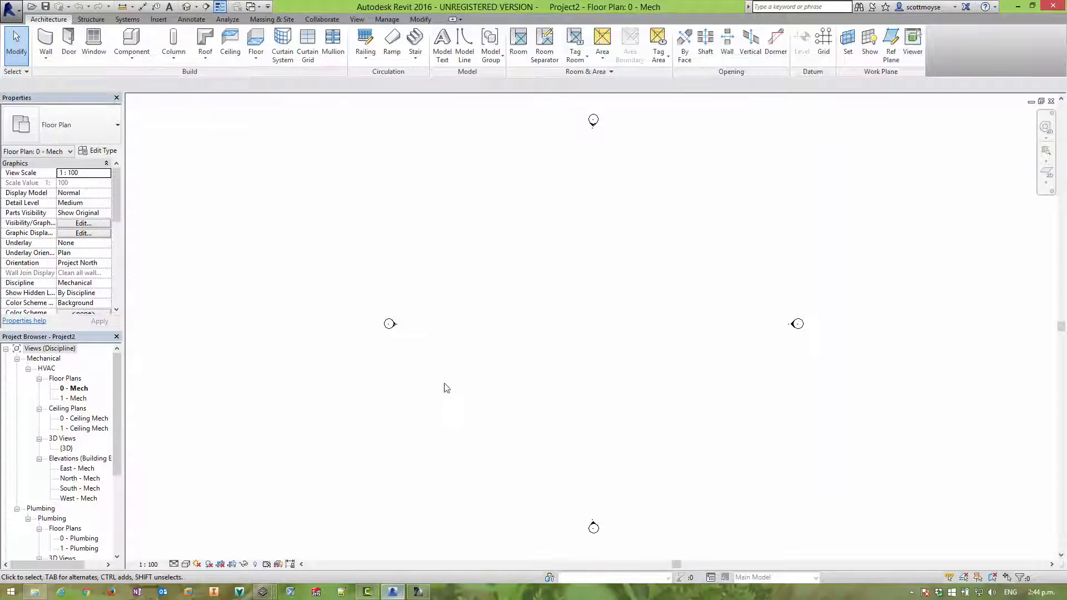
Link AOBCP_Simplied_Defeatured2.IFC from the Methven AIO Faucet folder into the Revit project.
{"action": "left_click", "coordinate": [158, 19]}
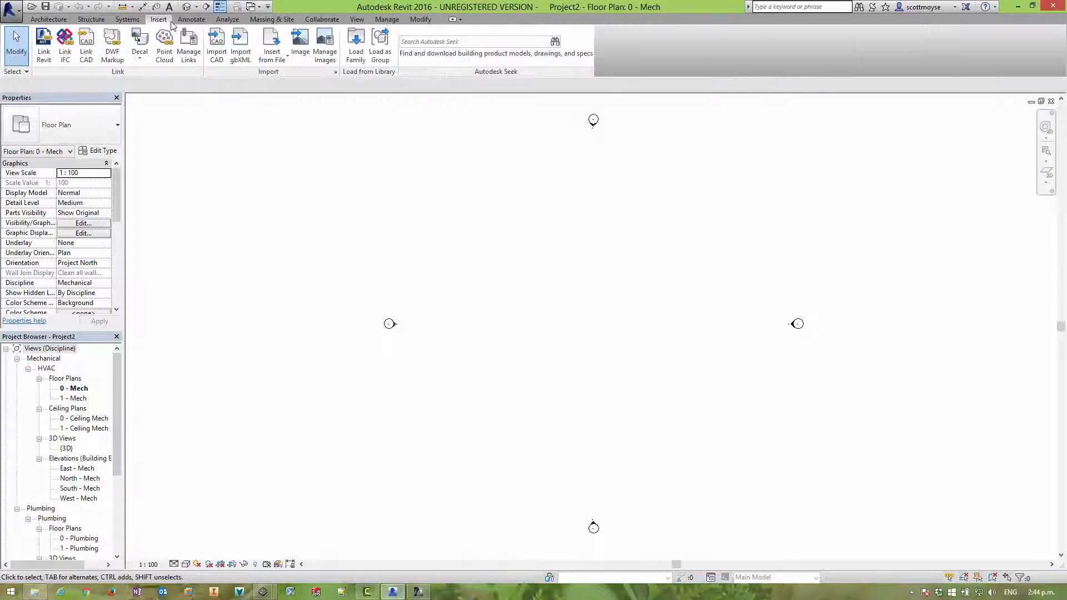
{"action": "left_click", "coordinate": [66, 47]}
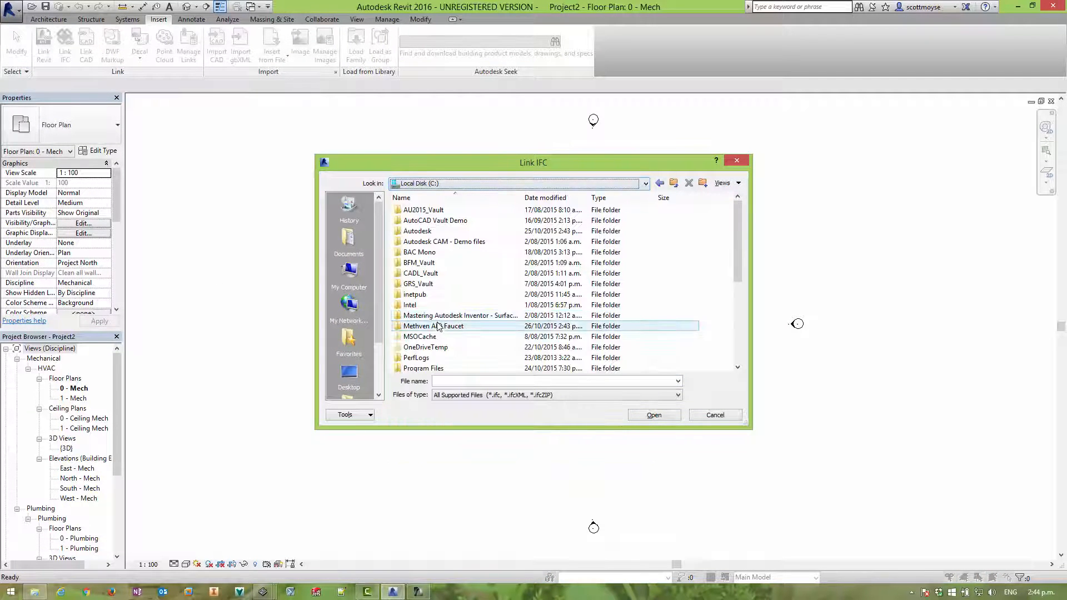
{"action": "double_click", "coordinate": [433, 326]}
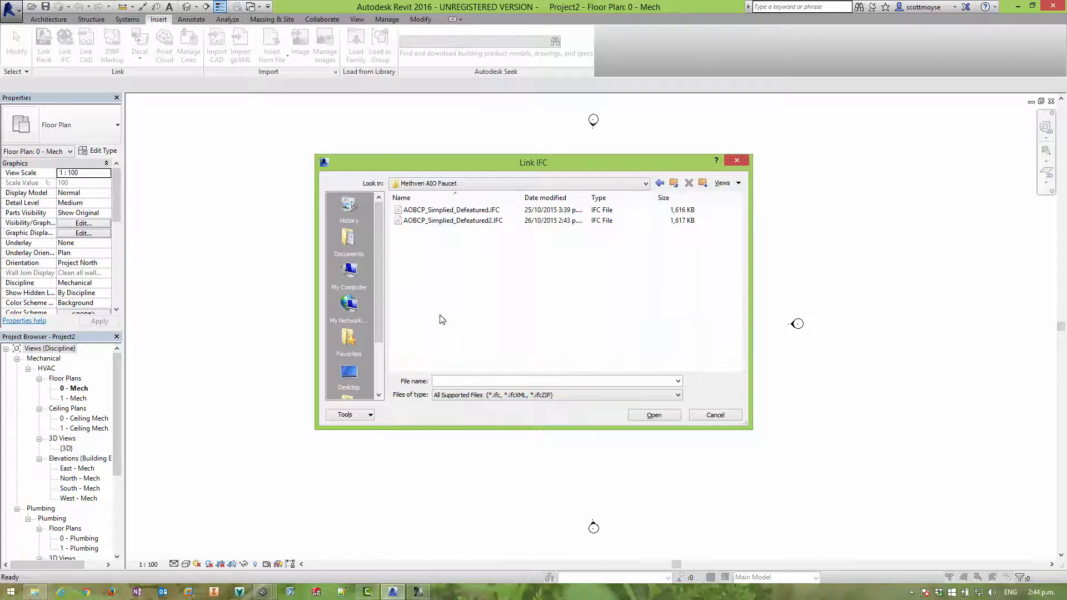
{"action": "left_click", "coordinate": [452, 220]}
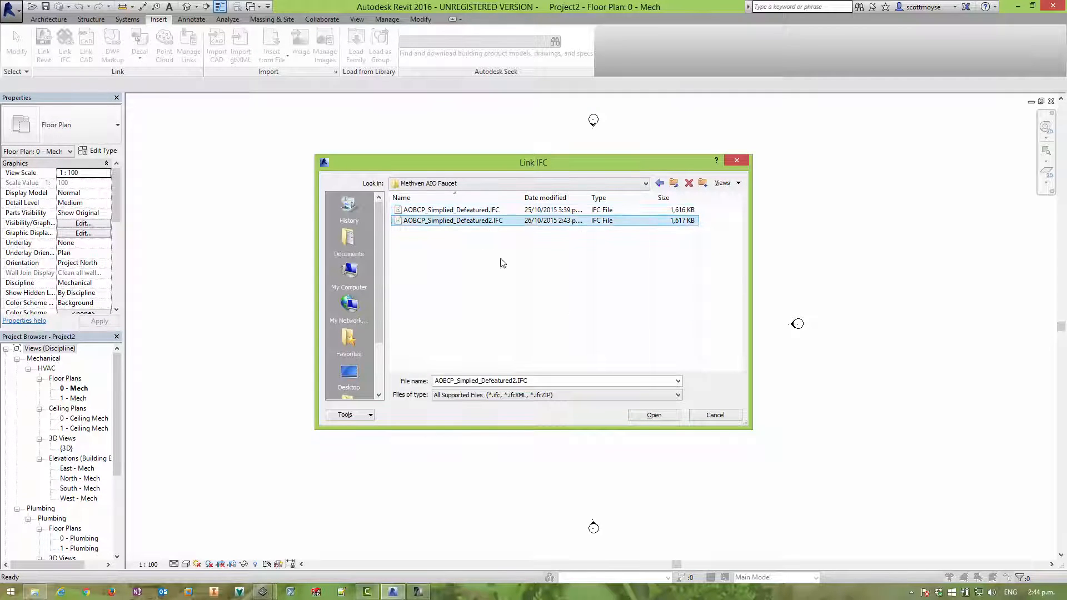
{"action": "left_click", "coordinate": [652, 415]}
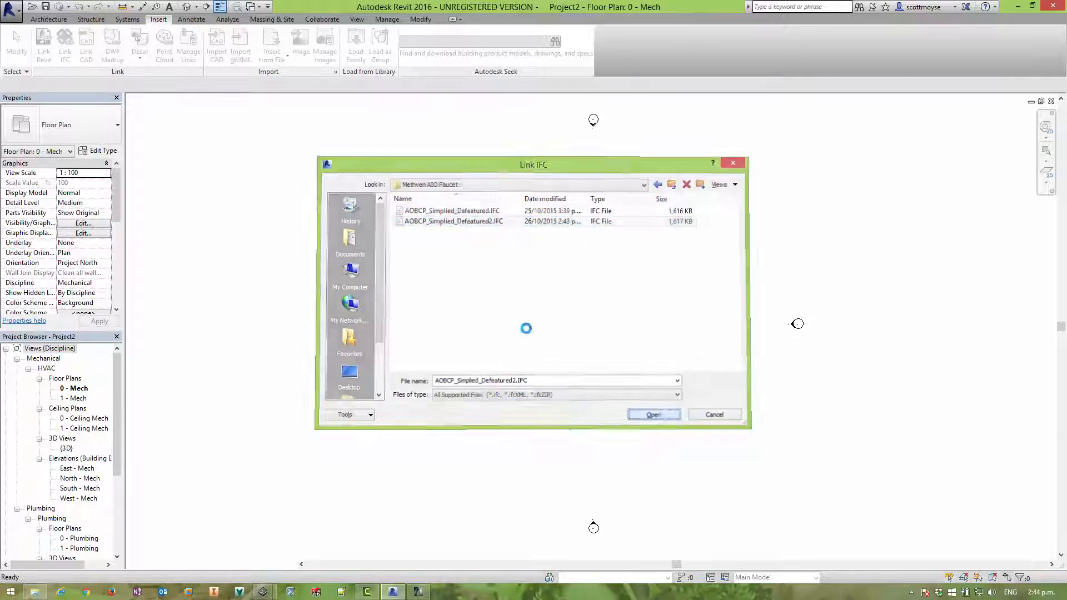
{"action": "left_click", "coordinate": [652, 414]}
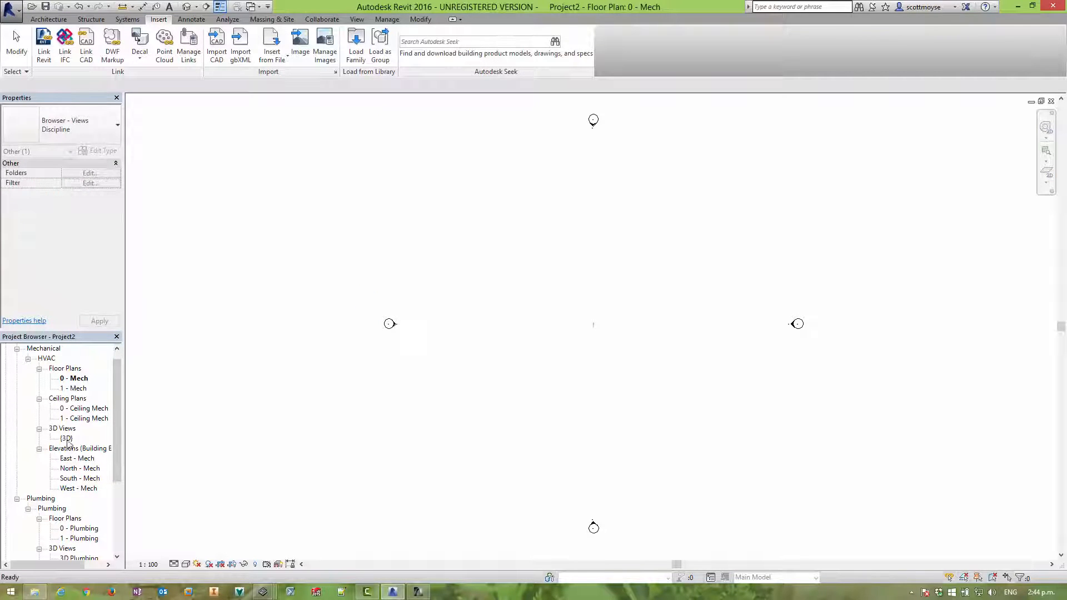
Show the linked faucet in the {3D} view, select it to inspect, then deselect.
{"action": "double_click", "coordinate": [66, 438]}
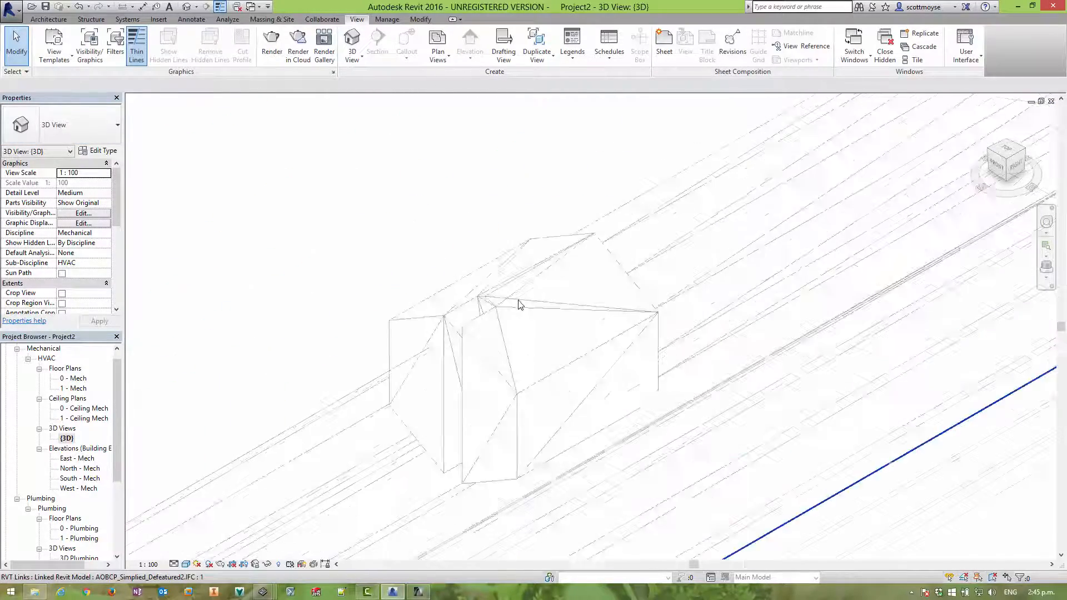
{"action": "left_click", "coordinate": [519, 305]}
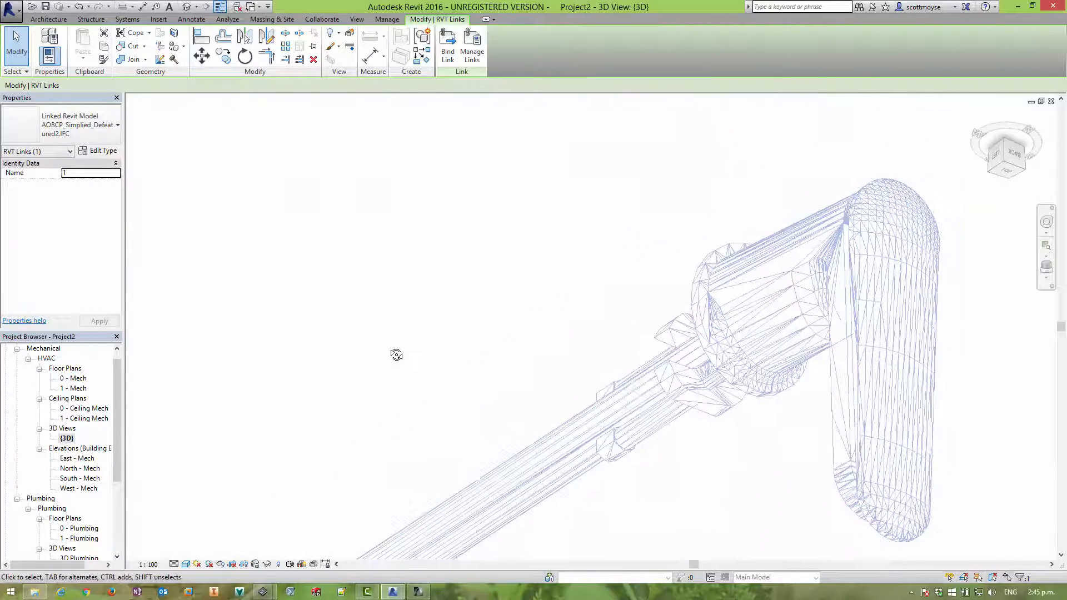
{"action": "left_click", "coordinate": [159, 19]}
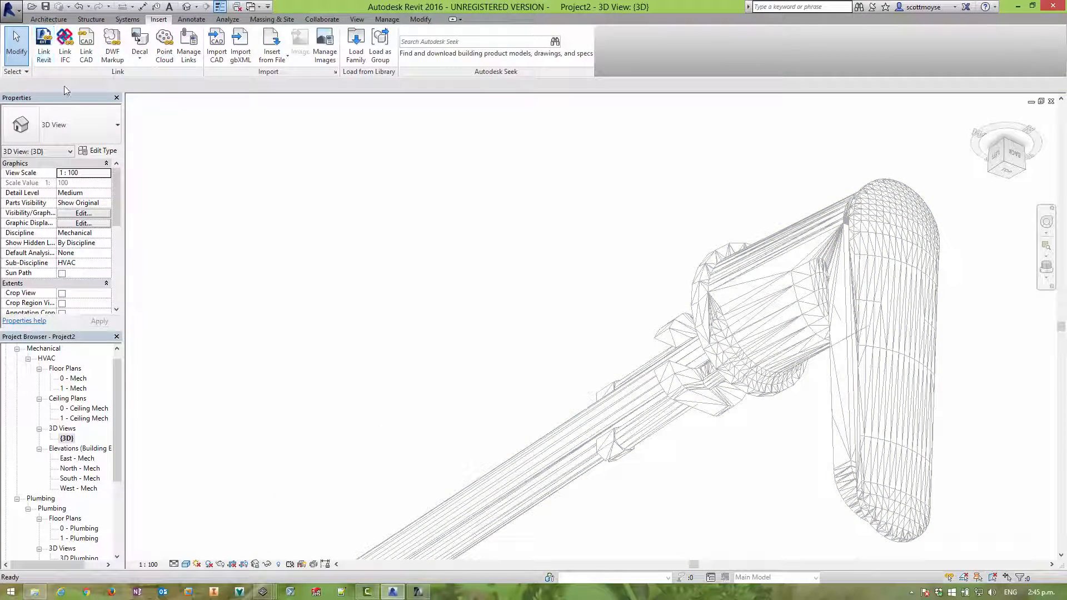
Link DnM simplified faucet.sat from the Methven AIO Faucet folder into the Revit project.
{"action": "left_click", "coordinate": [86, 45]}
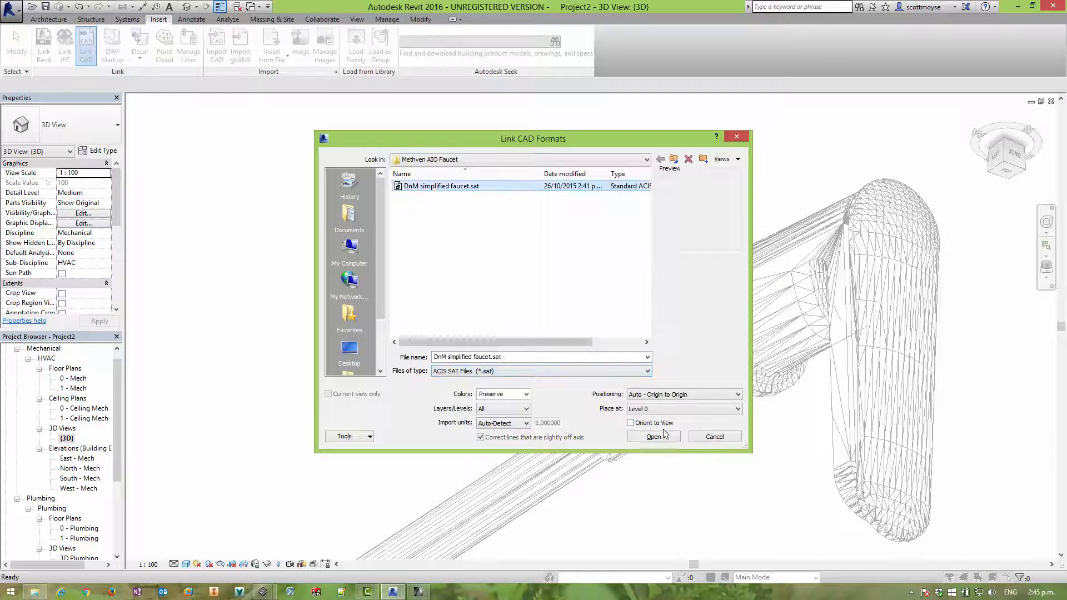
{"action": "left_click", "coordinate": [652, 436]}
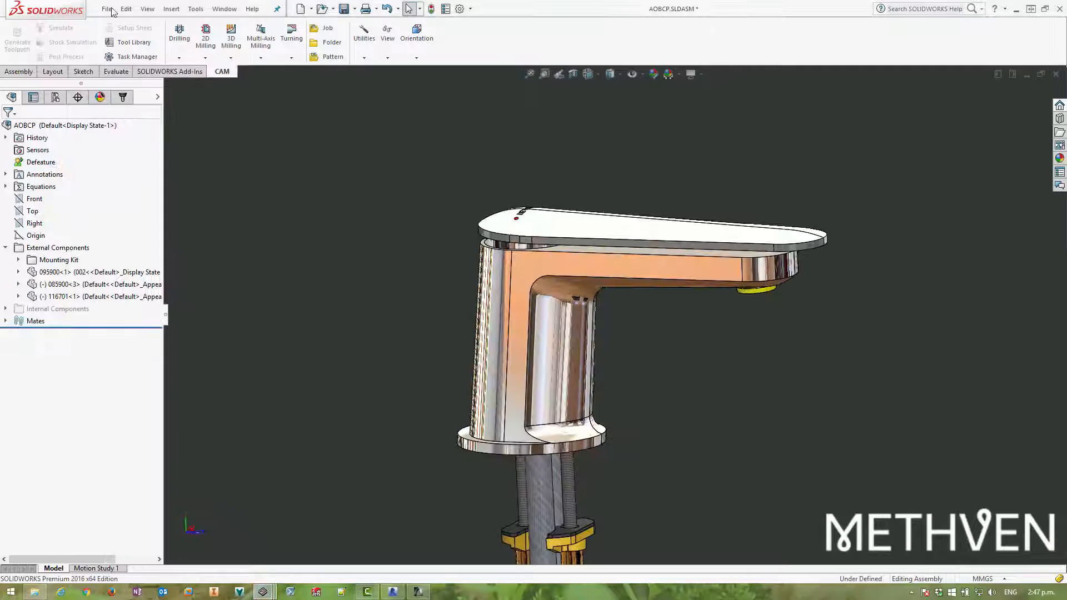
Start Save As for the AOBCP assembly with ACIS (*.sat) chosen as the file type.
{"action": "left_click", "coordinate": [107, 7]}
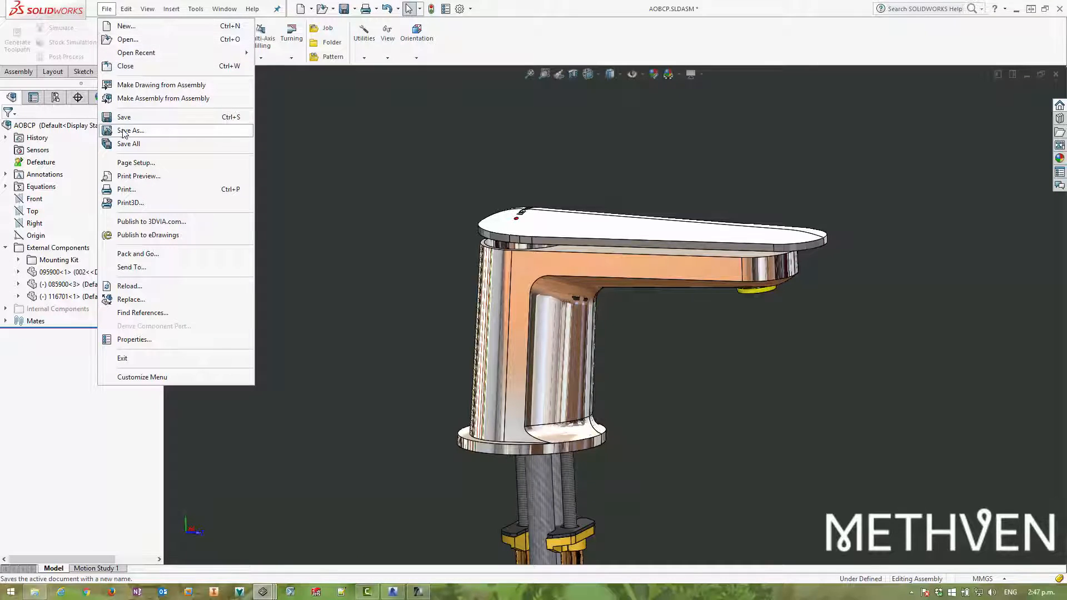
{"action": "left_click", "coordinate": [131, 130]}
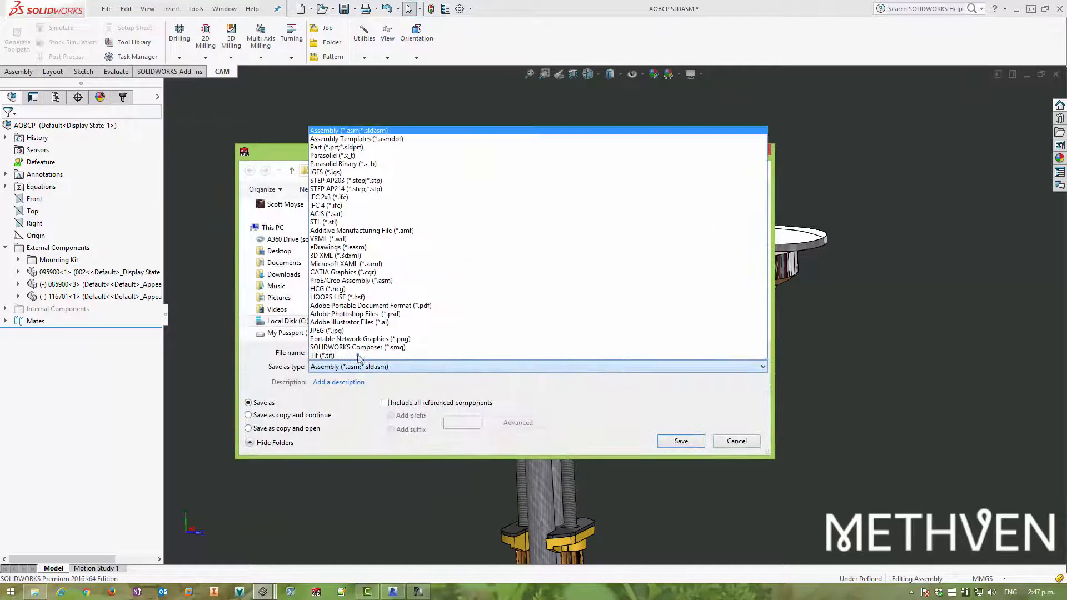
{"action": "left_click", "coordinate": [325, 214]}
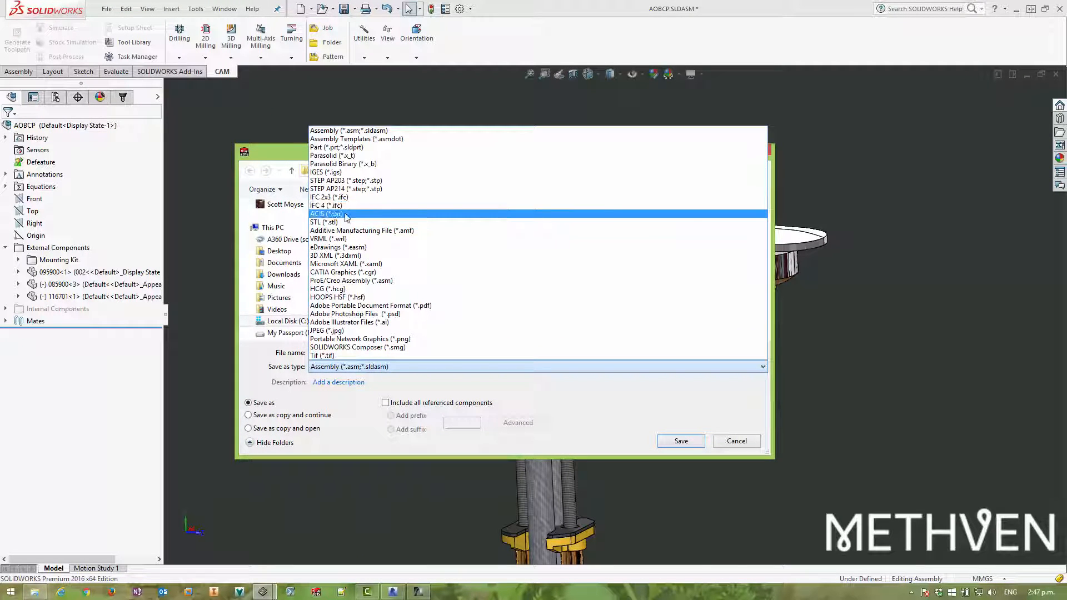
{"action": "left_click", "coordinate": [325, 213]}
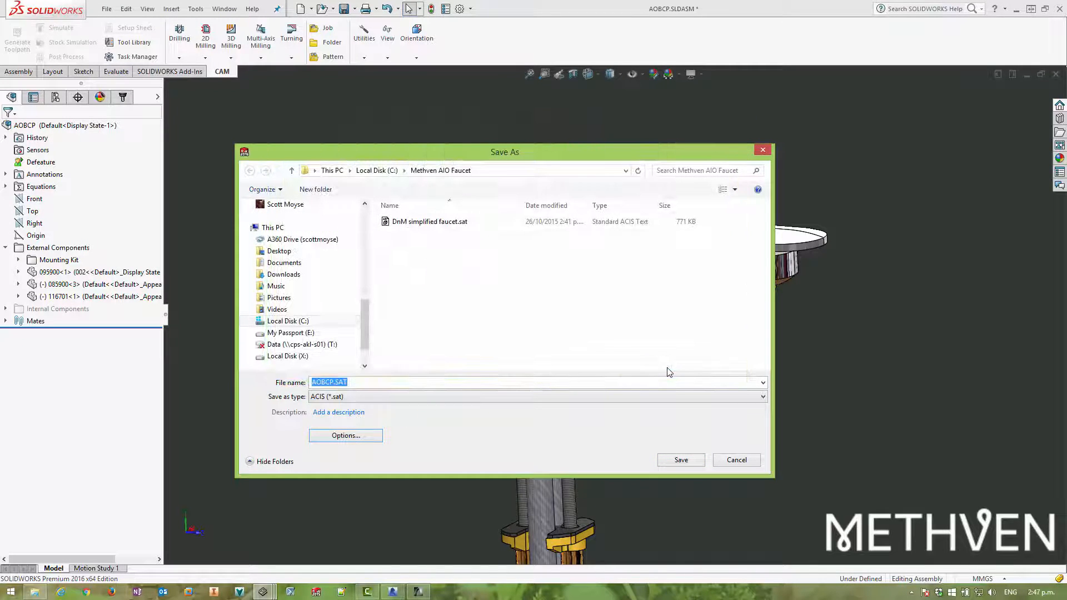
{"action": "mouse_move", "coordinate": [403, 406]}
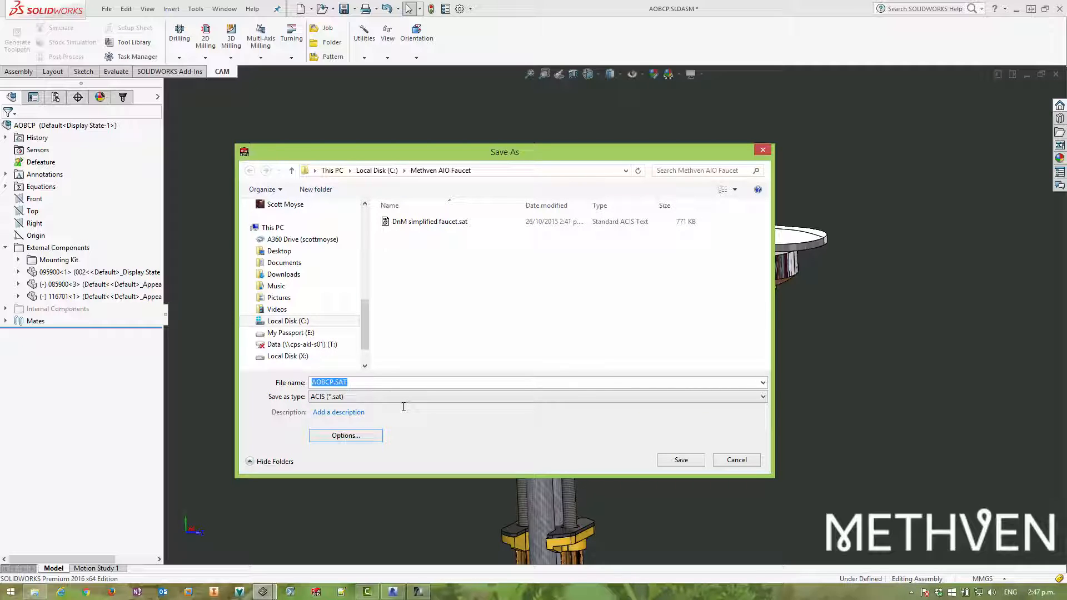
{"action": "mouse_move", "coordinate": [482, 438]}
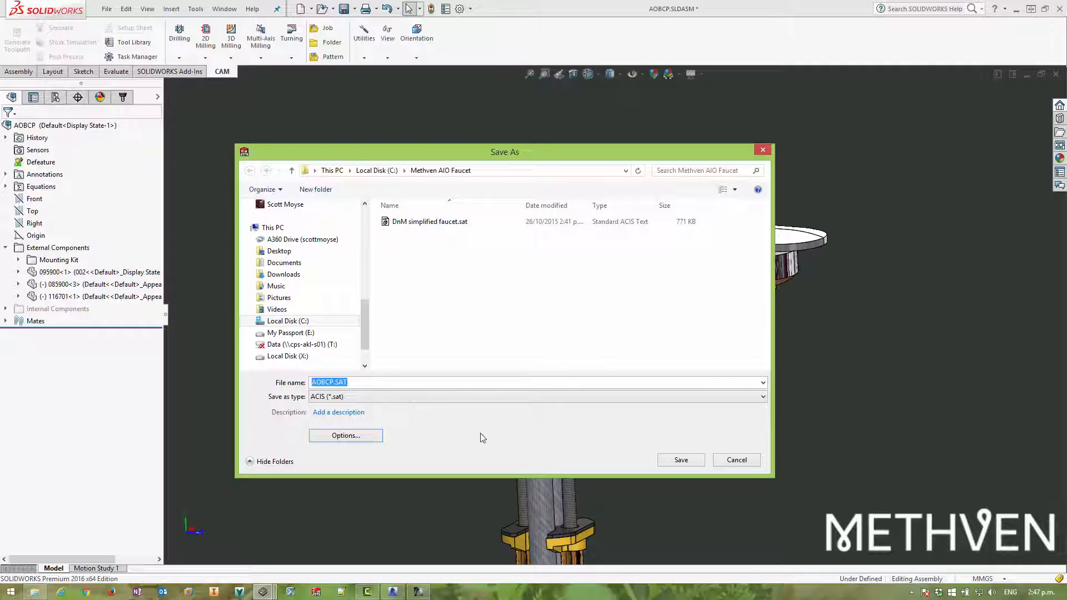
{"action": "mouse_move", "coordinate": [477, 444]}
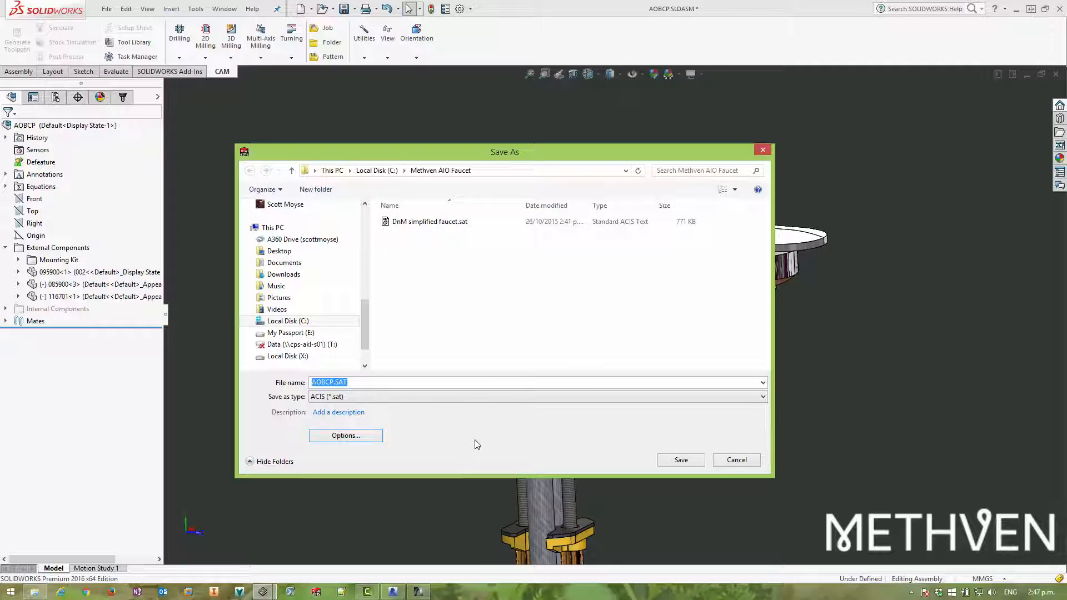
{"action": "mouse_move", "coordinate": [675, 434]}
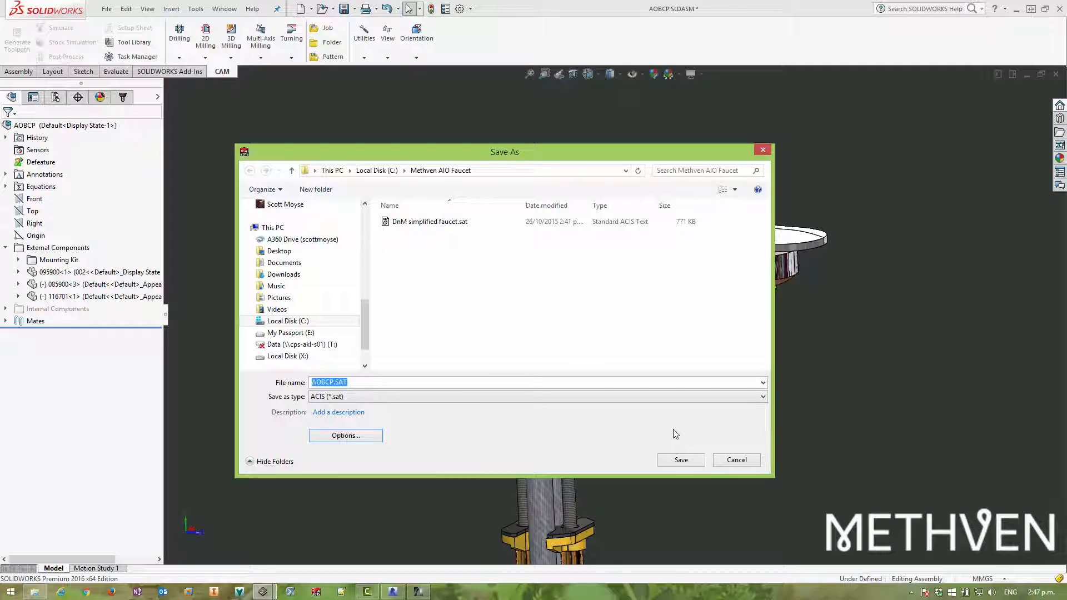